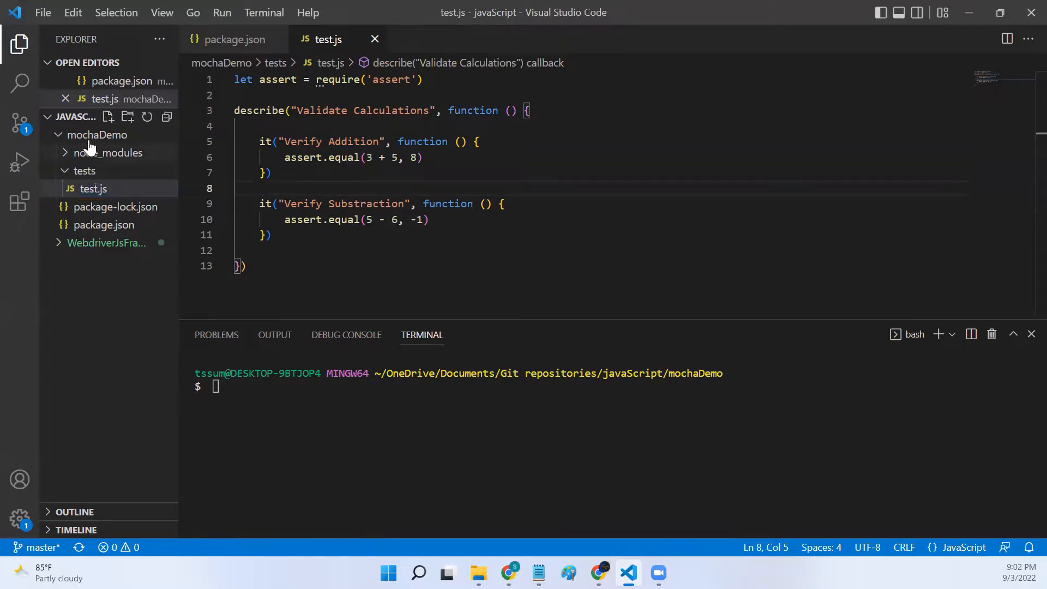
mouse_move(97, 191)
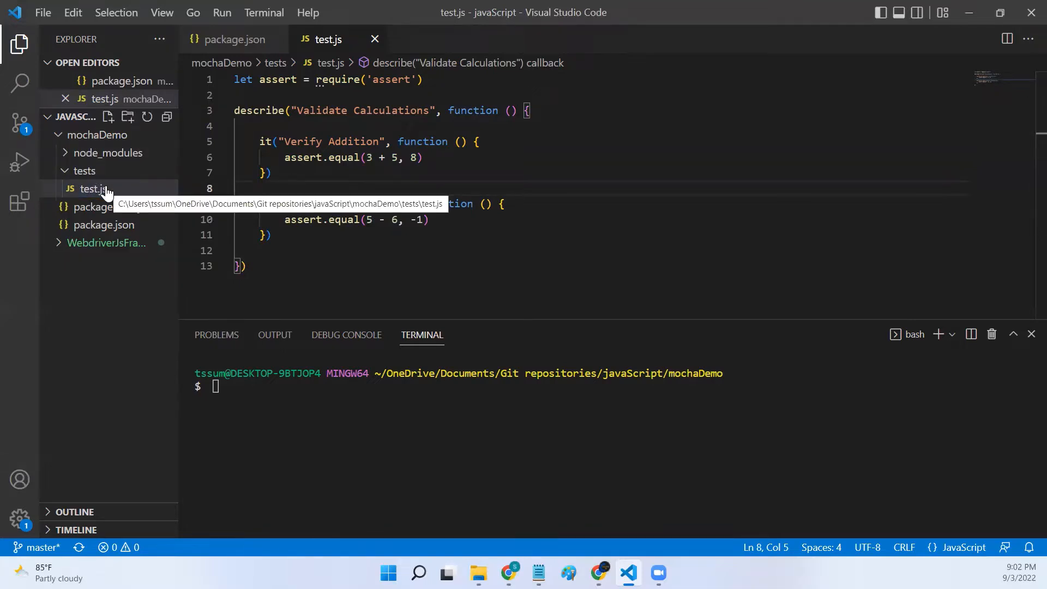
- Open test.js and highlight the 3 + 5 expression in the addition test
click(90, 188)
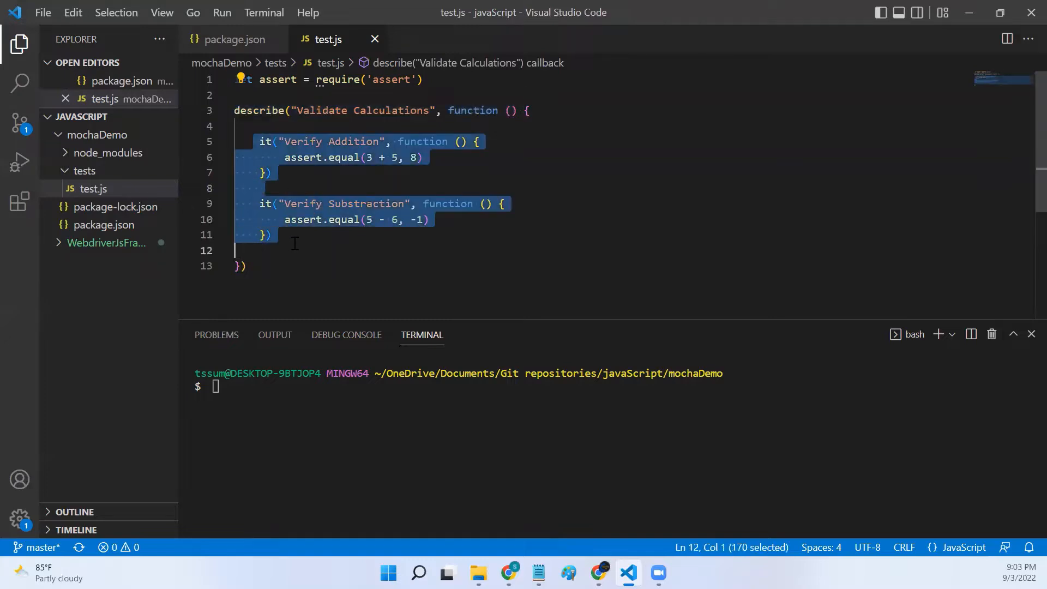
click(294, 250)
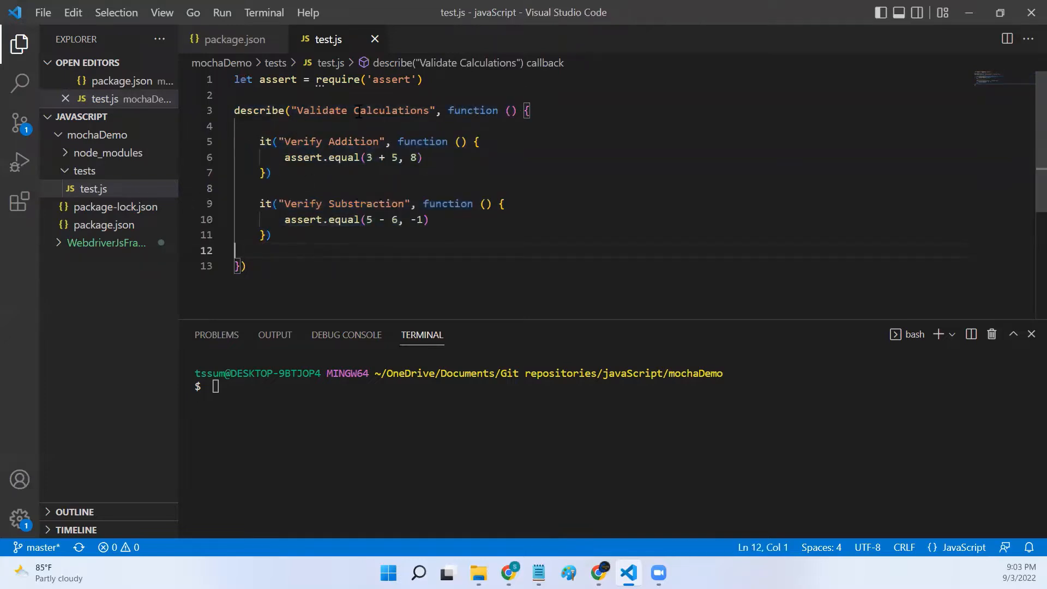
drag(258, 140, 272, 172)
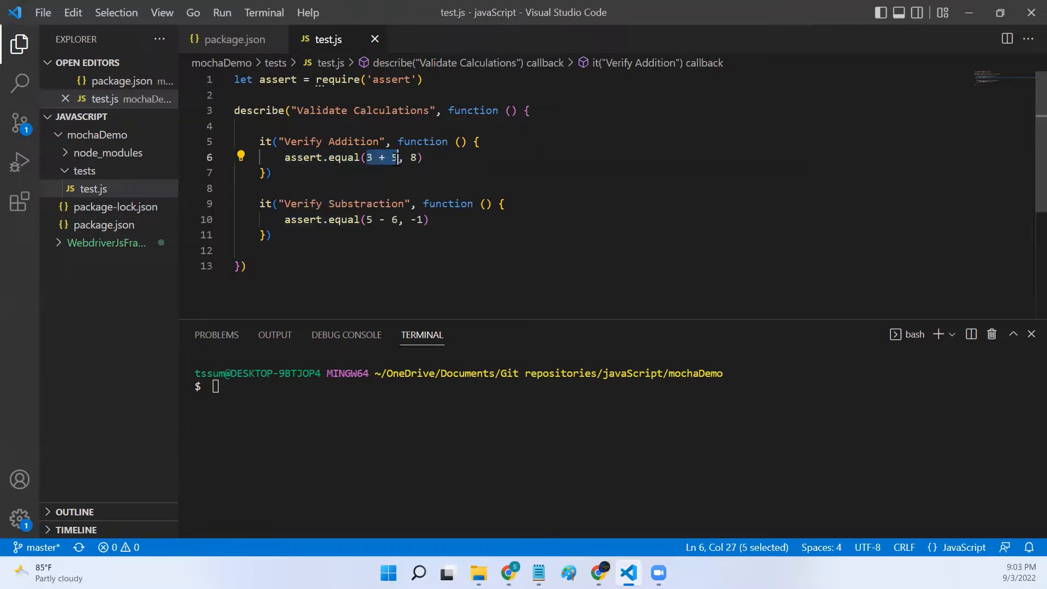
- Run mocha tests/test.js, then highlight the Verify Addition test block
click(284, 220)
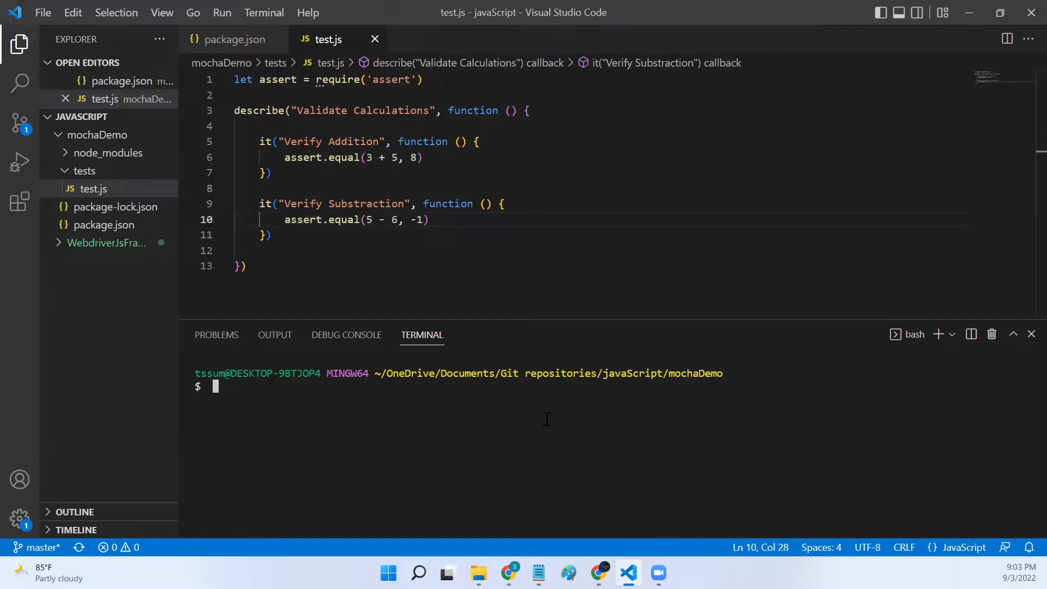
text(mocha)
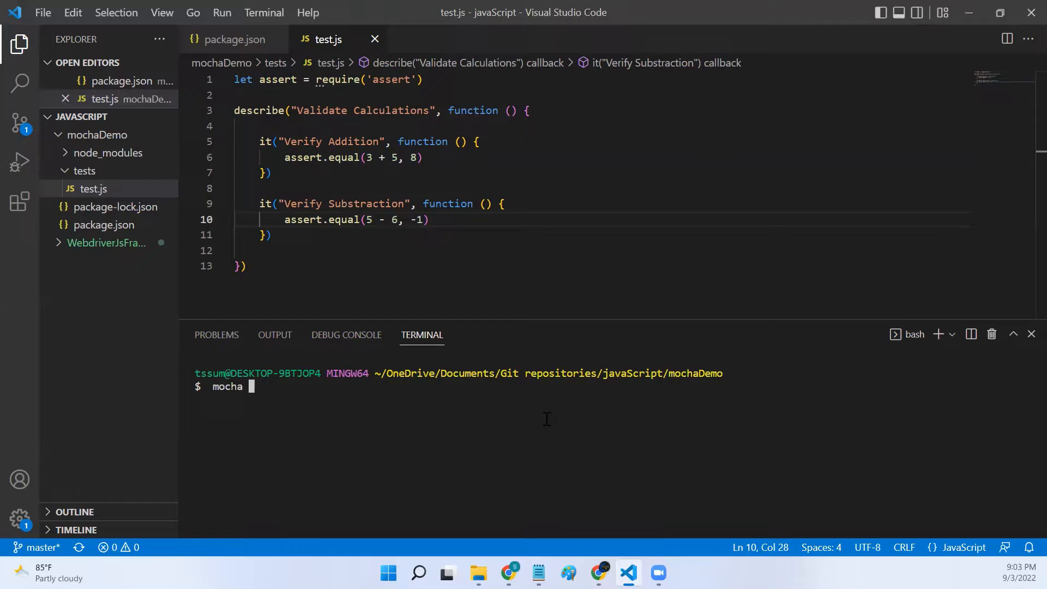
text(tests/test)
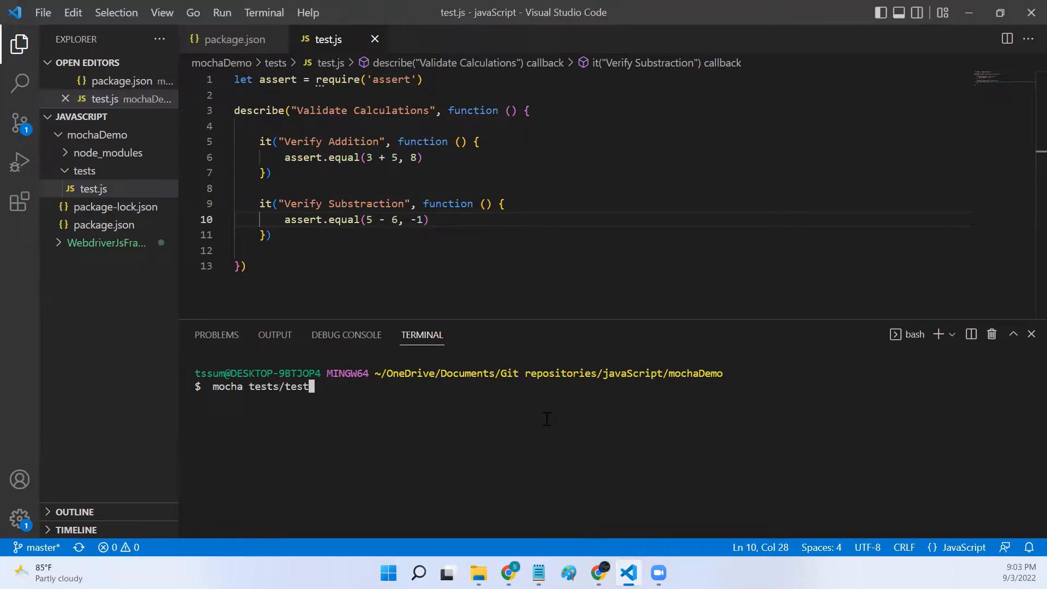
key(Enter)
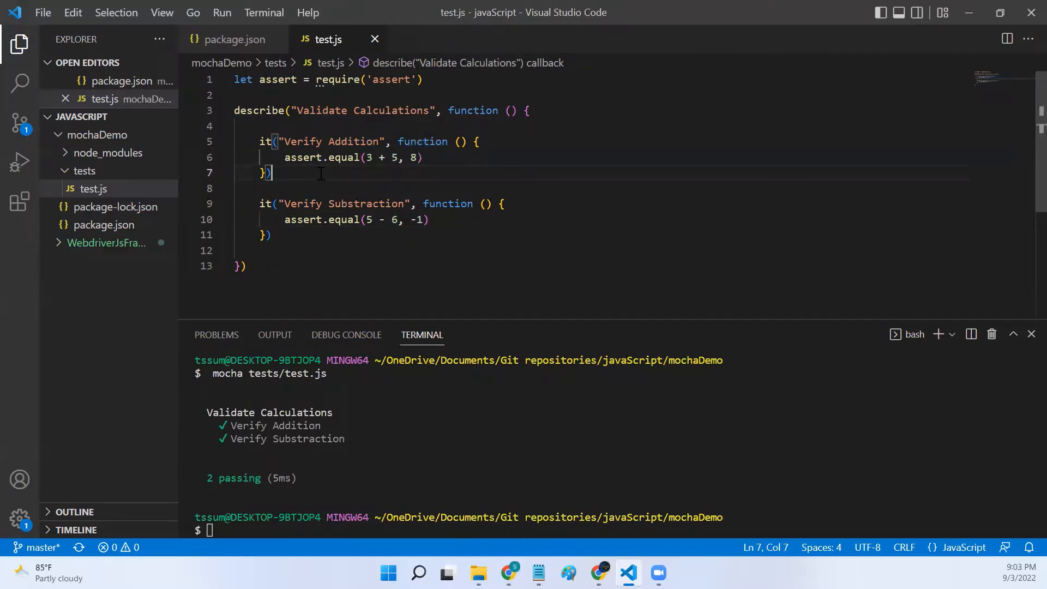
drag(258, 141, 272, 173)
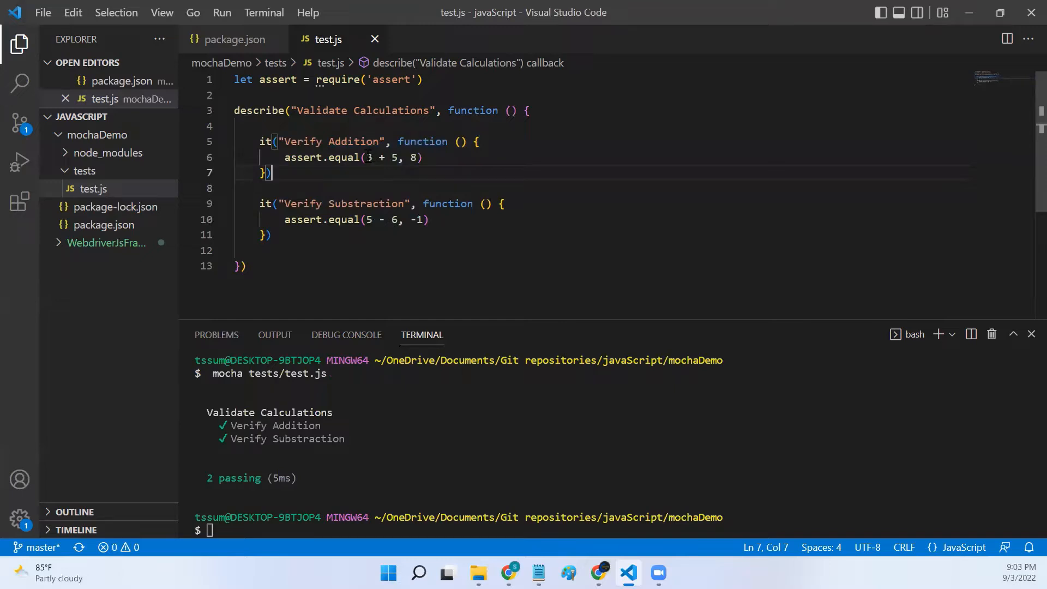
drag(365, 157, 393, 158)
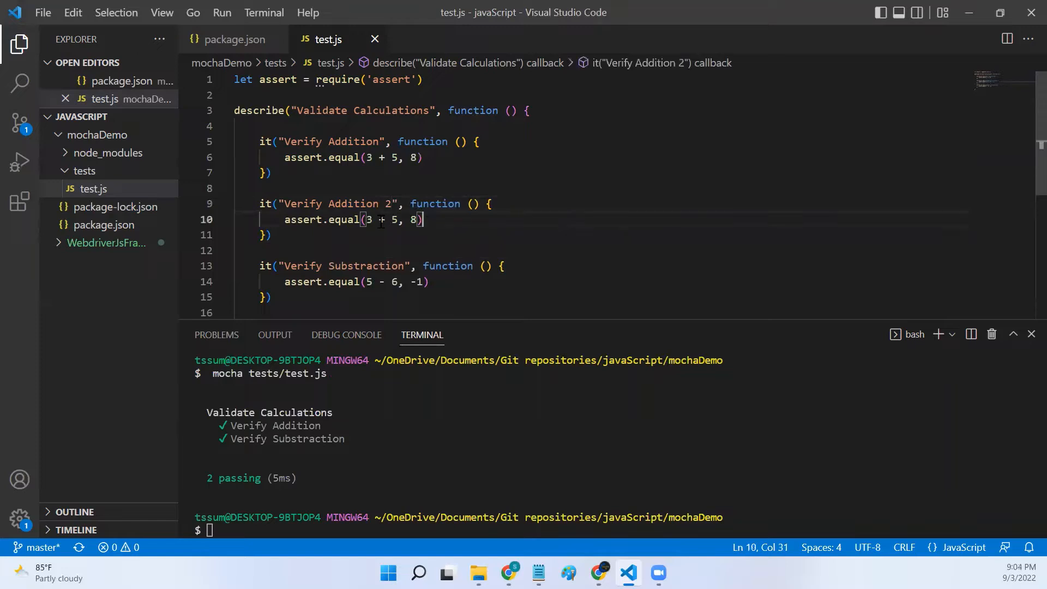
double_click(368, 219)
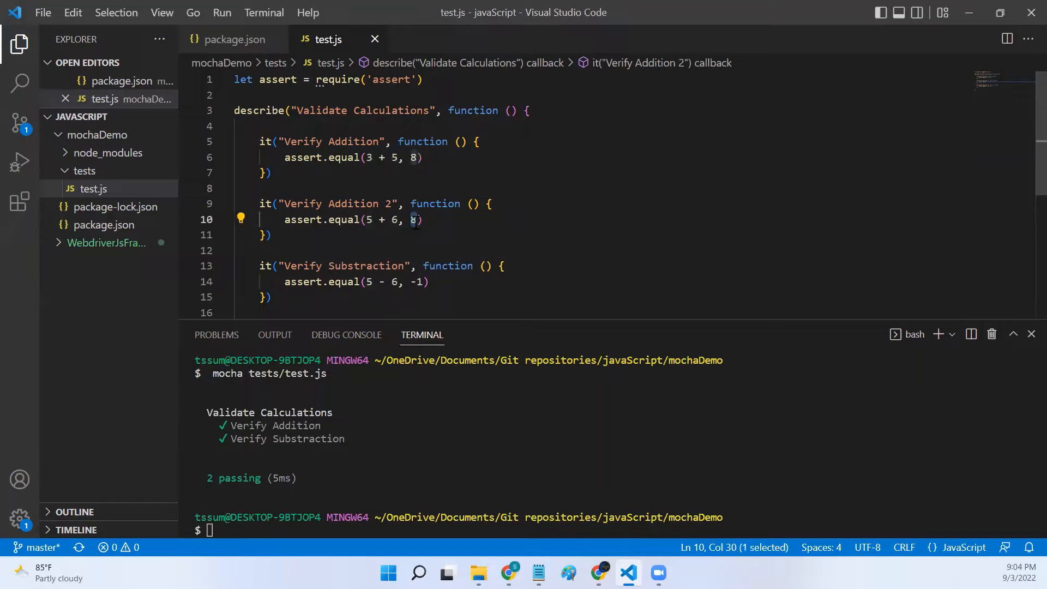
text(11)
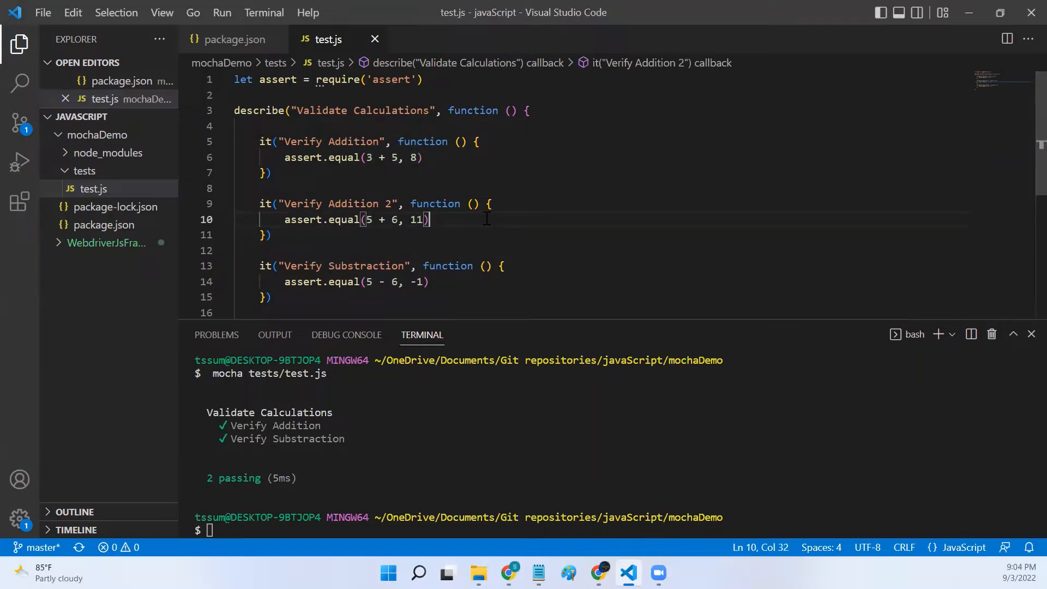
mouse_move(303, 219)
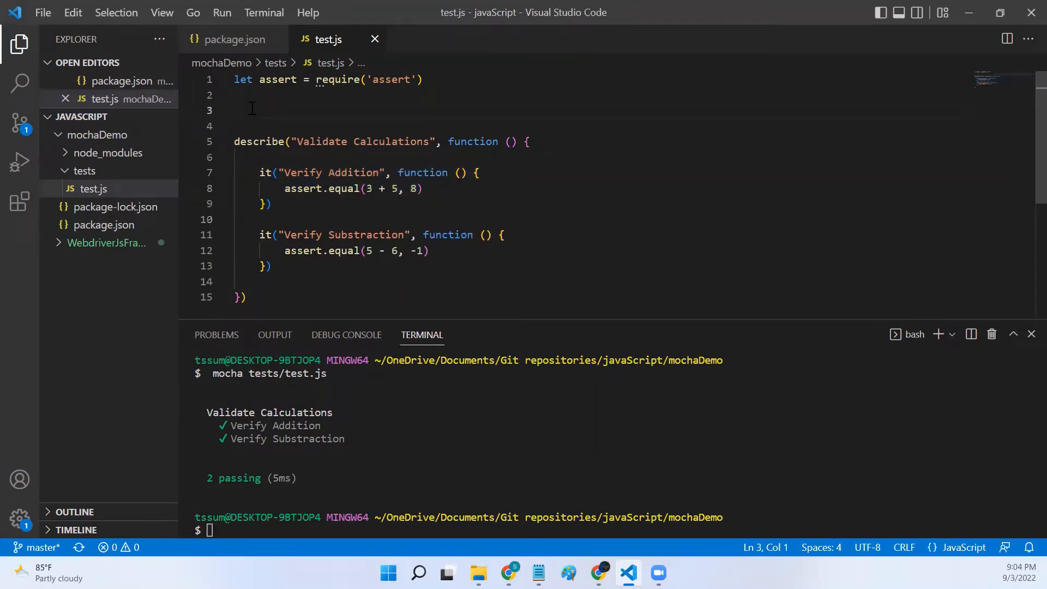
- Write let addValues = [{ value1: 10, value2: 20, output: 30 }] above describe
text(let)
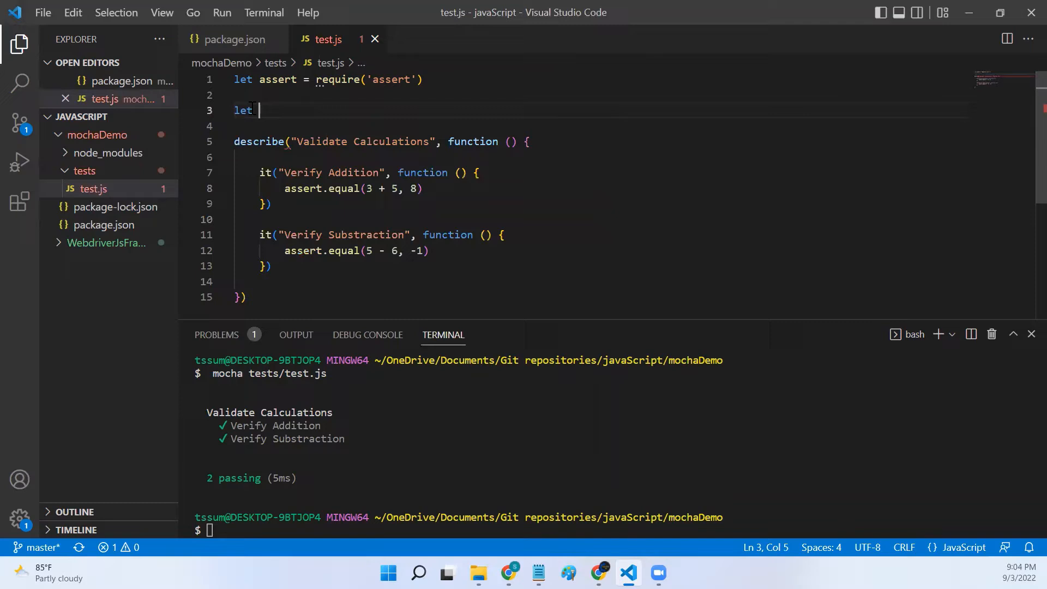
text(addValues =)
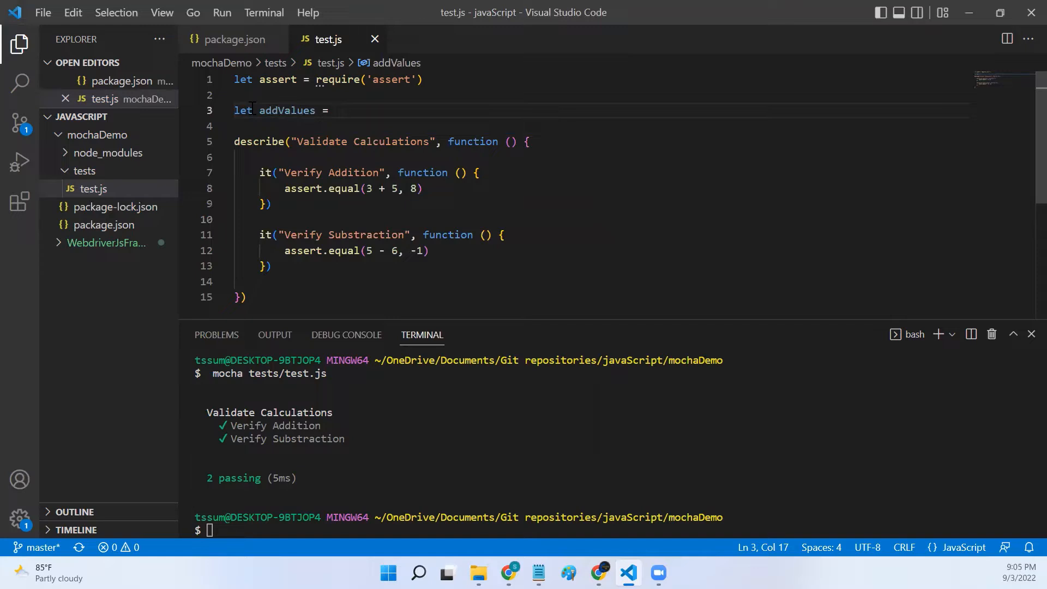
text([)
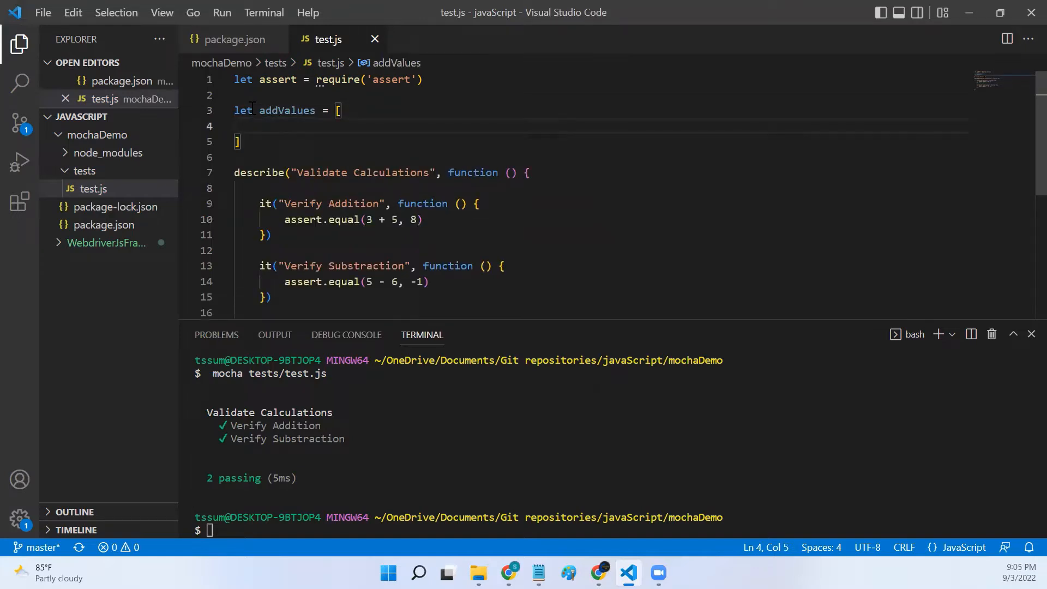
text({)
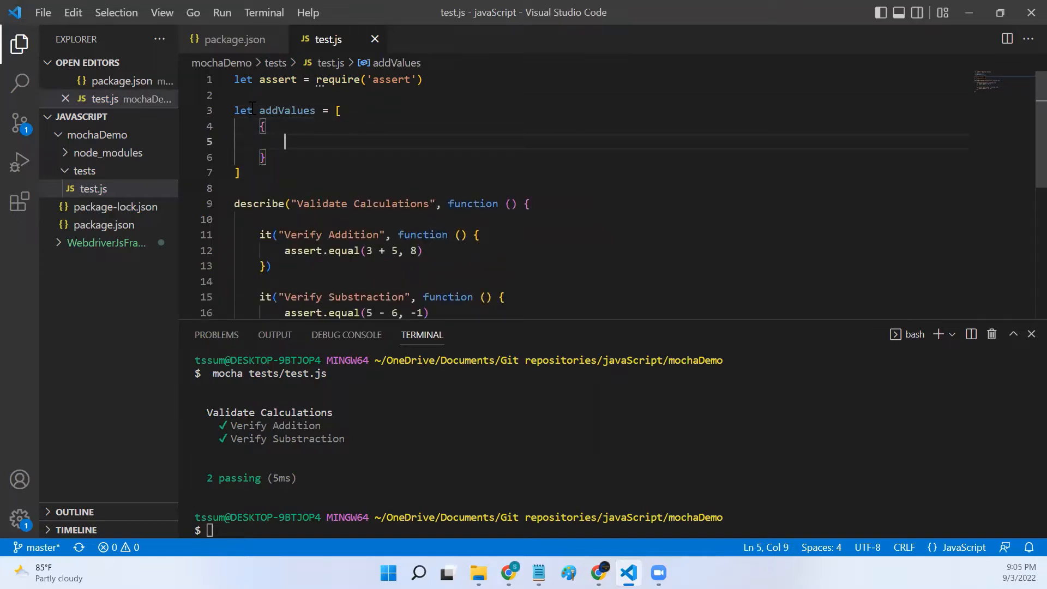
text(value1)
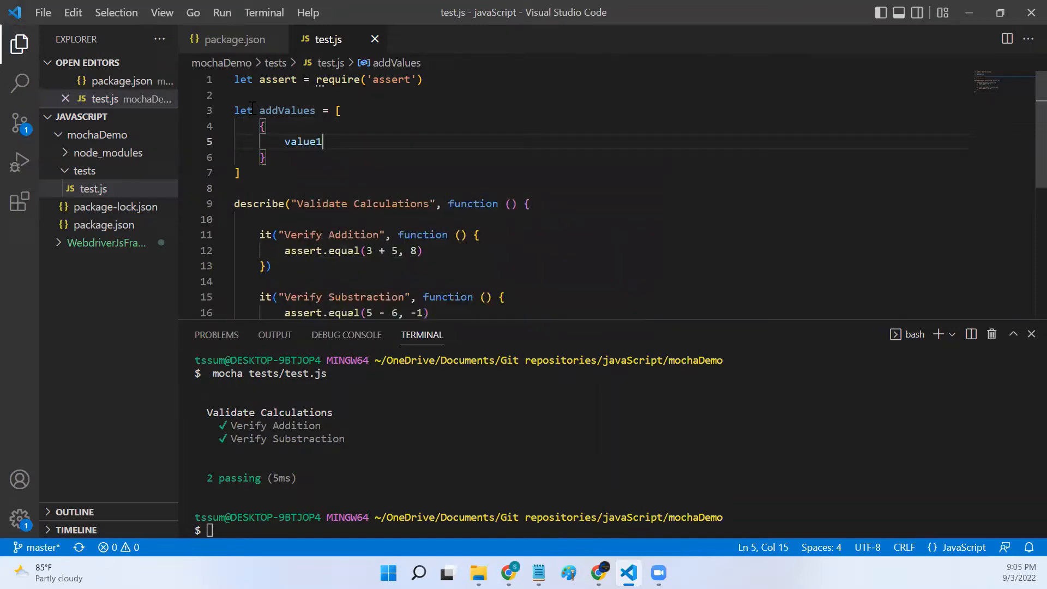
text(: 10,)
text(value )
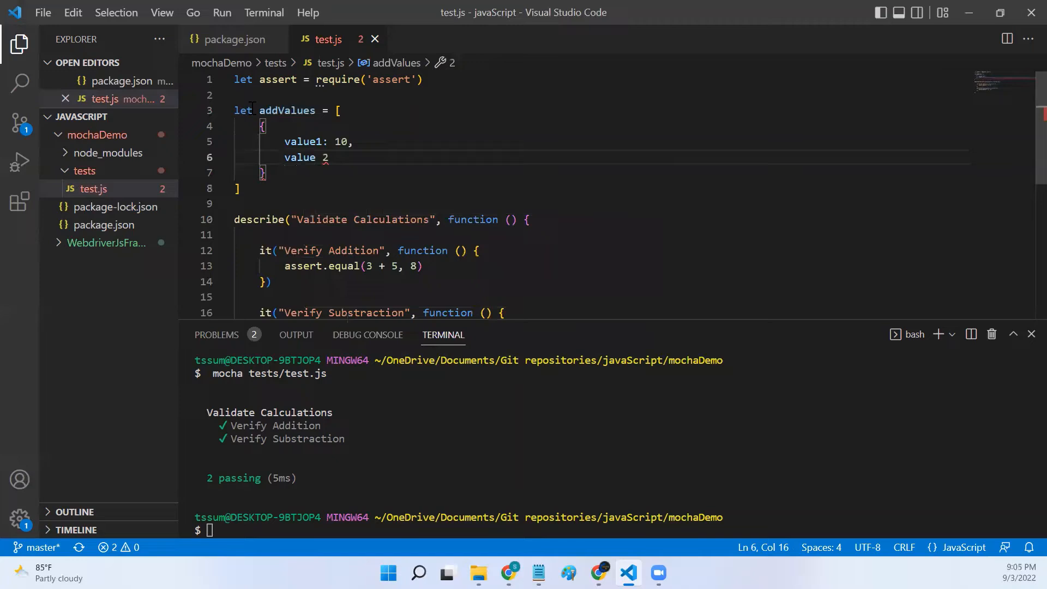
text(2:)
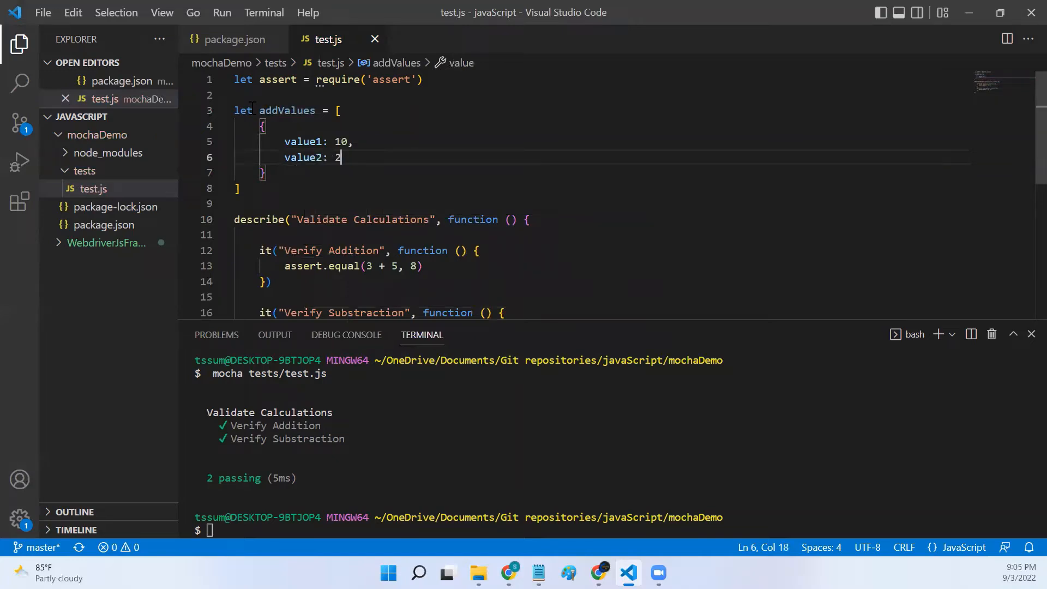
text(0,)
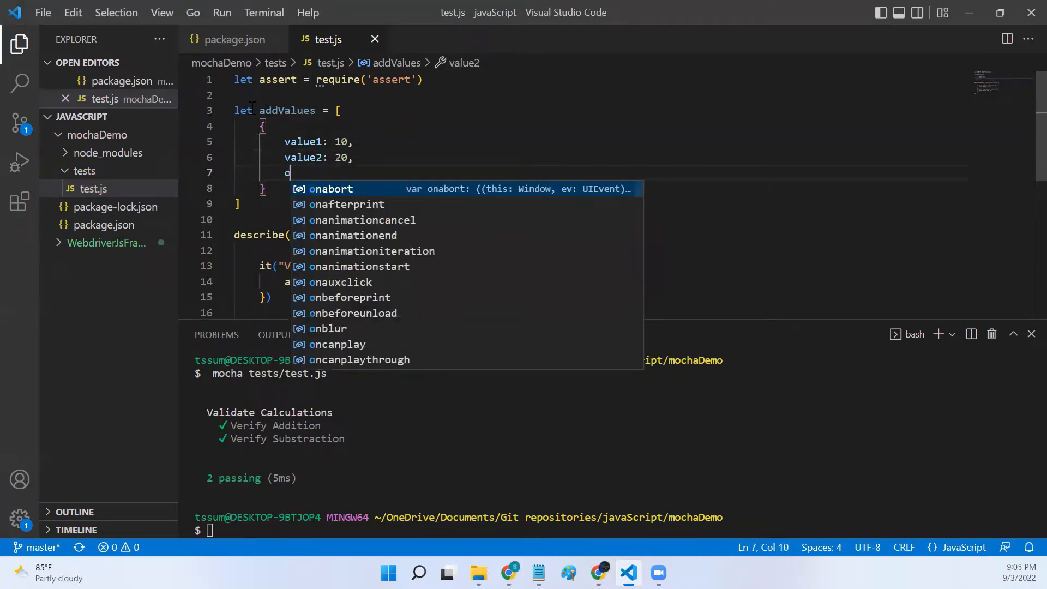
text(utput)
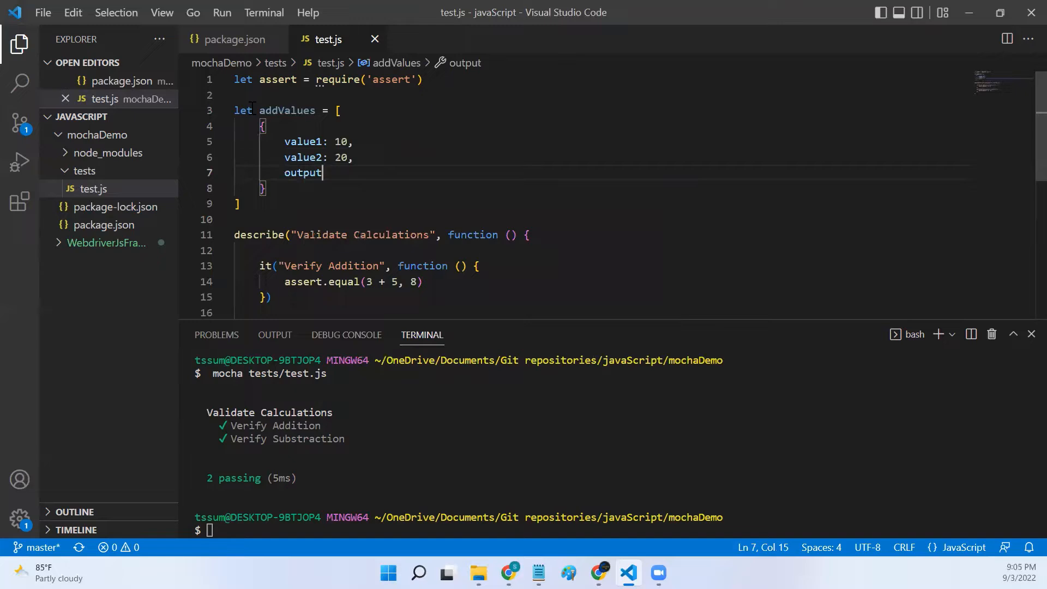
text(: 30)
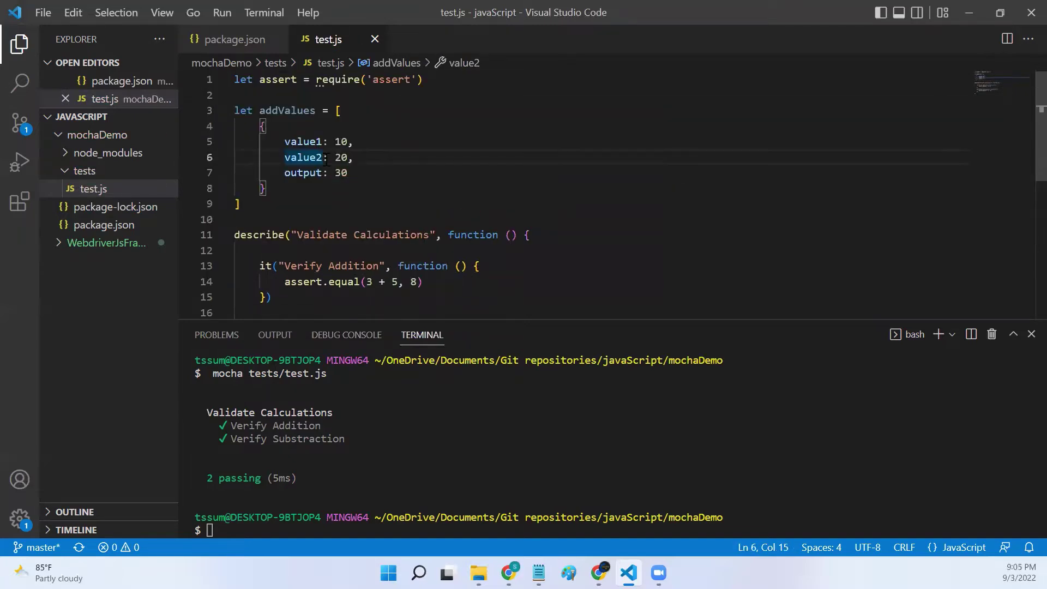
double_click(287, 111)
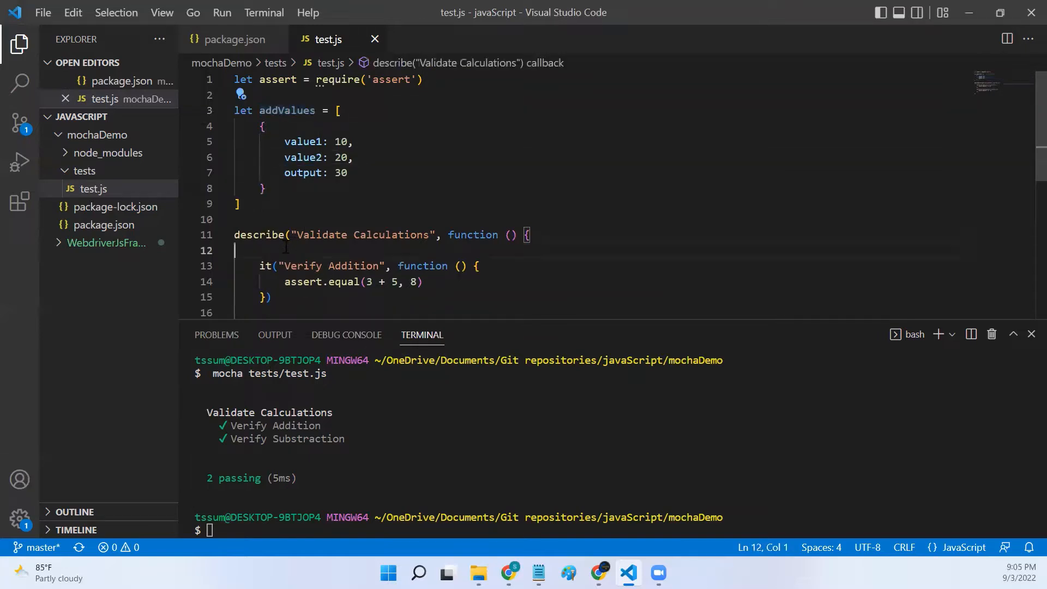
- Wrap the Verify Addition test in addValues.forEach(function(data){ ... })
text(addValues)
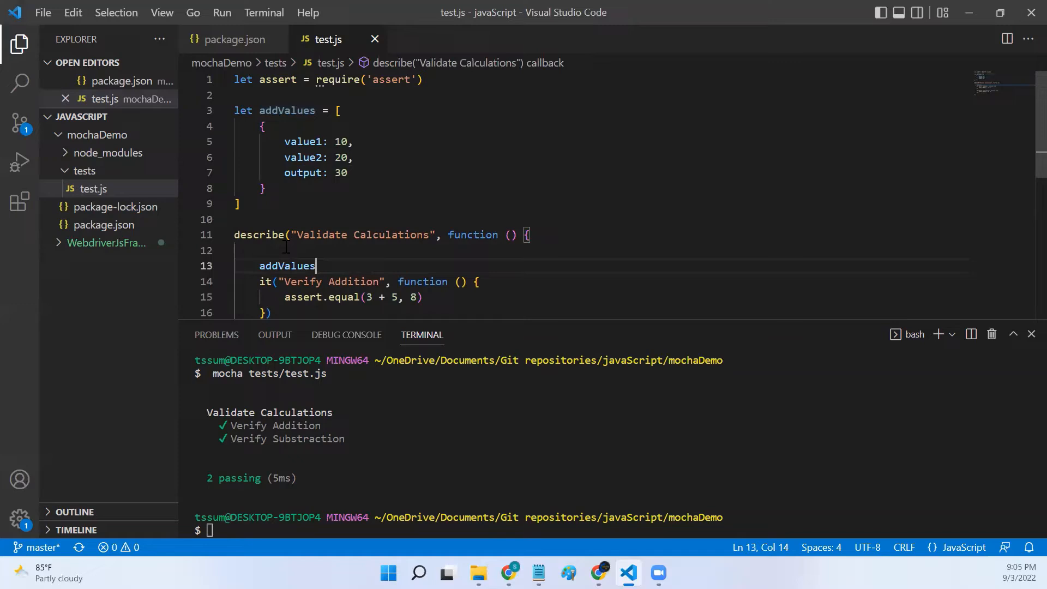
text(.forEach()
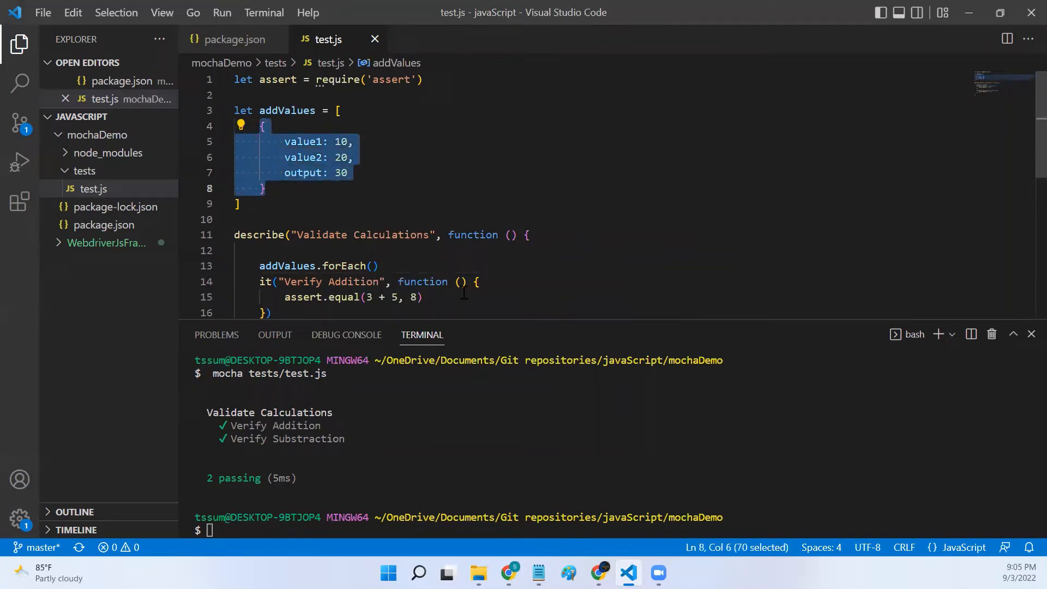
click(372, 267)
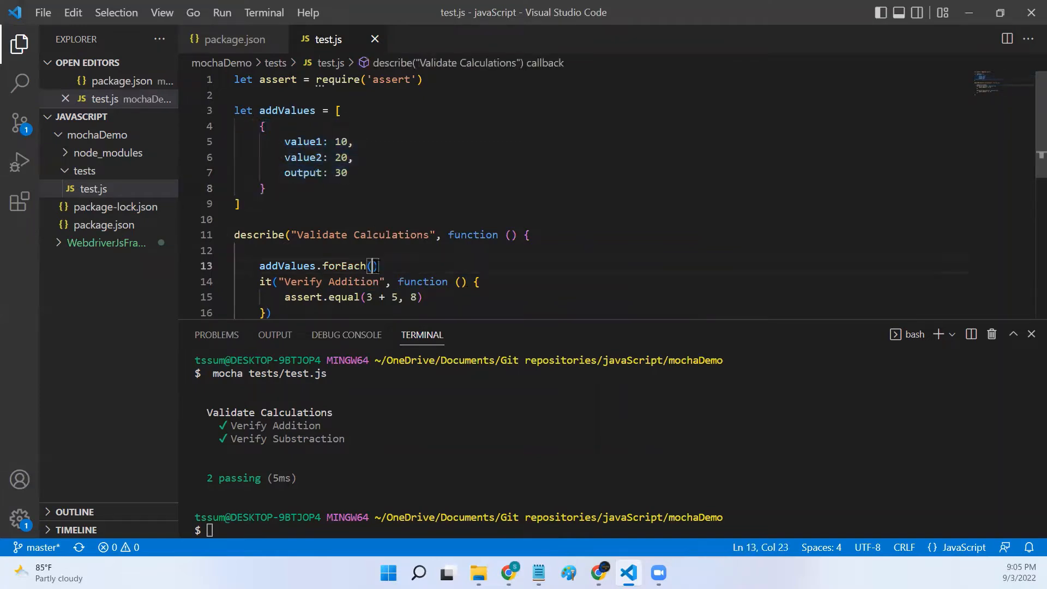
text(function()
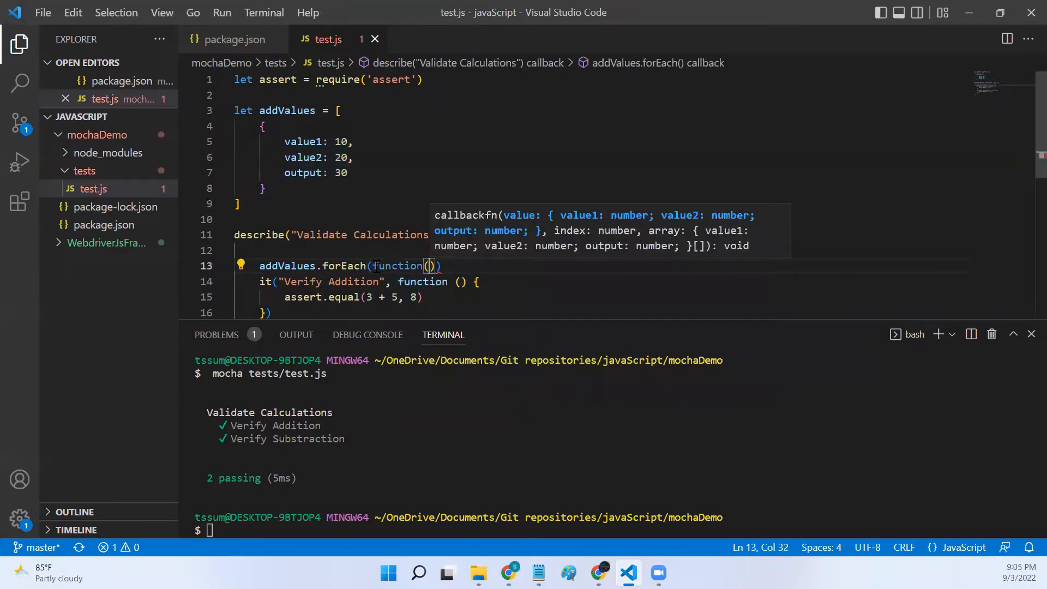
text(data)
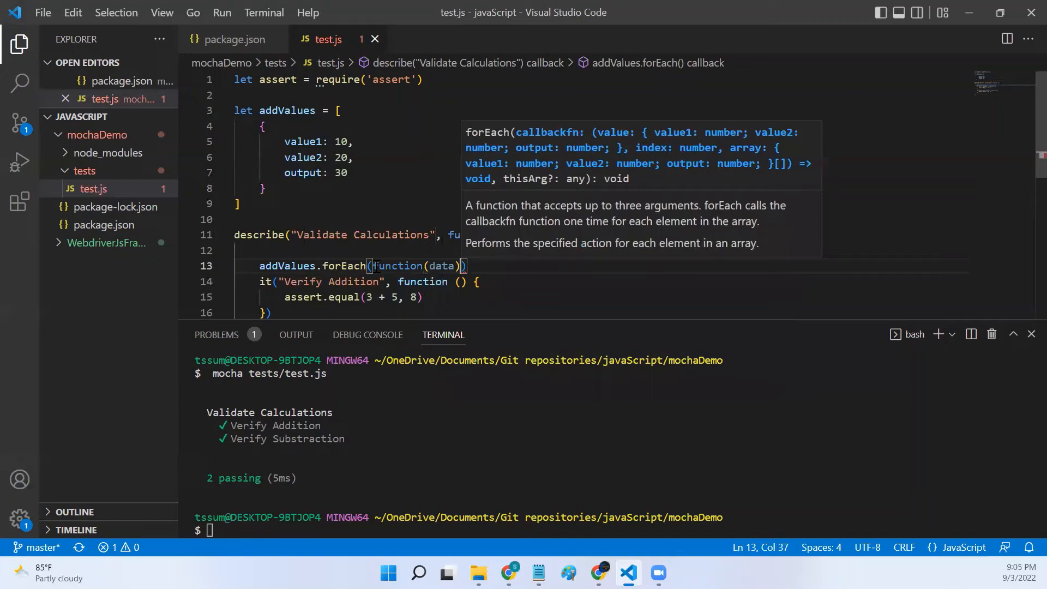
text({)
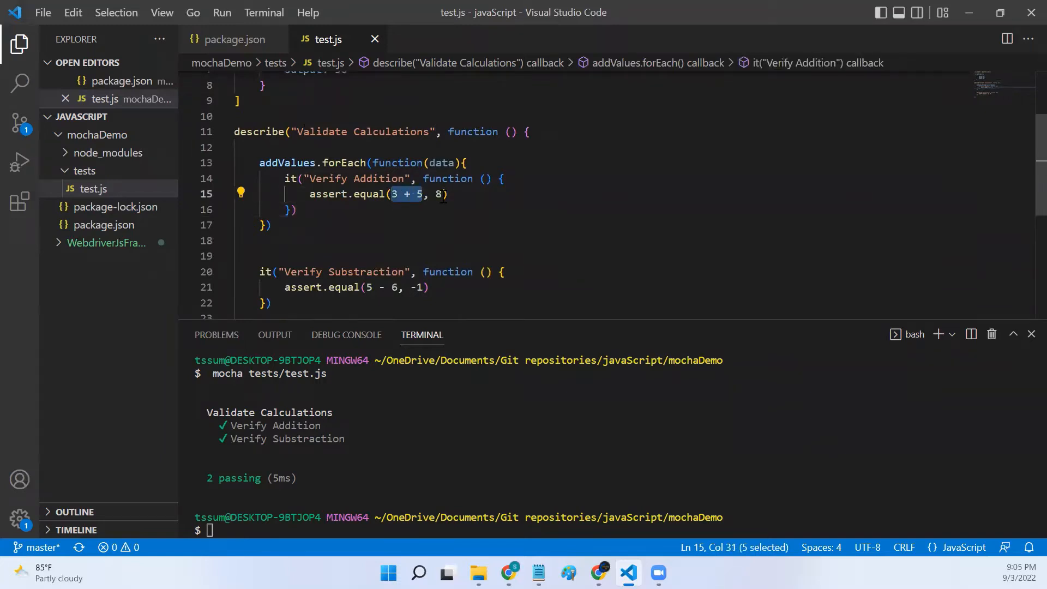
- Replace the assertion literals with data.value1 + data.value2 and data.output
double_click(441, 162)
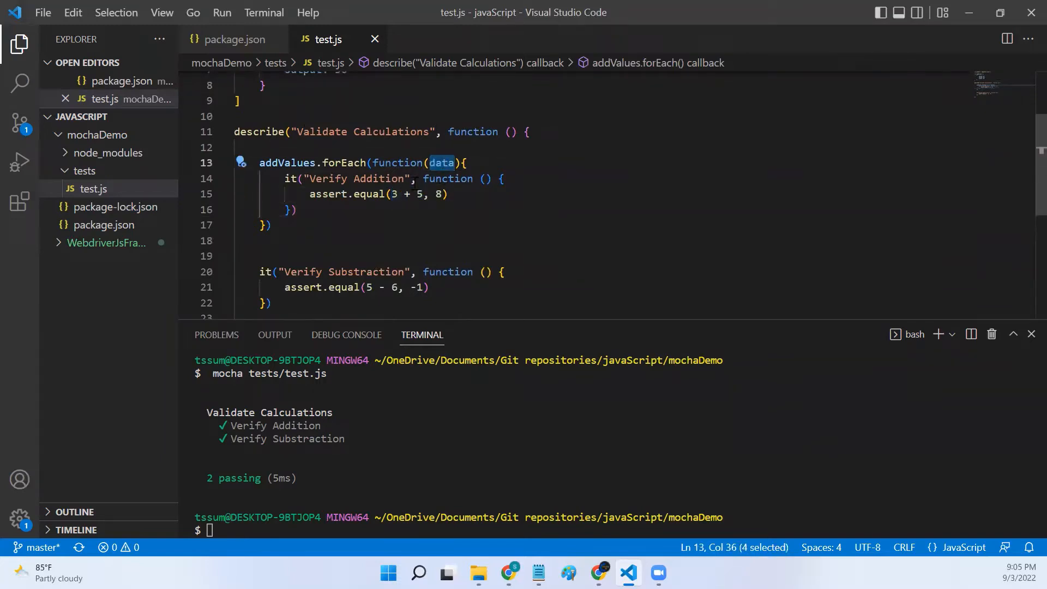
text(data)
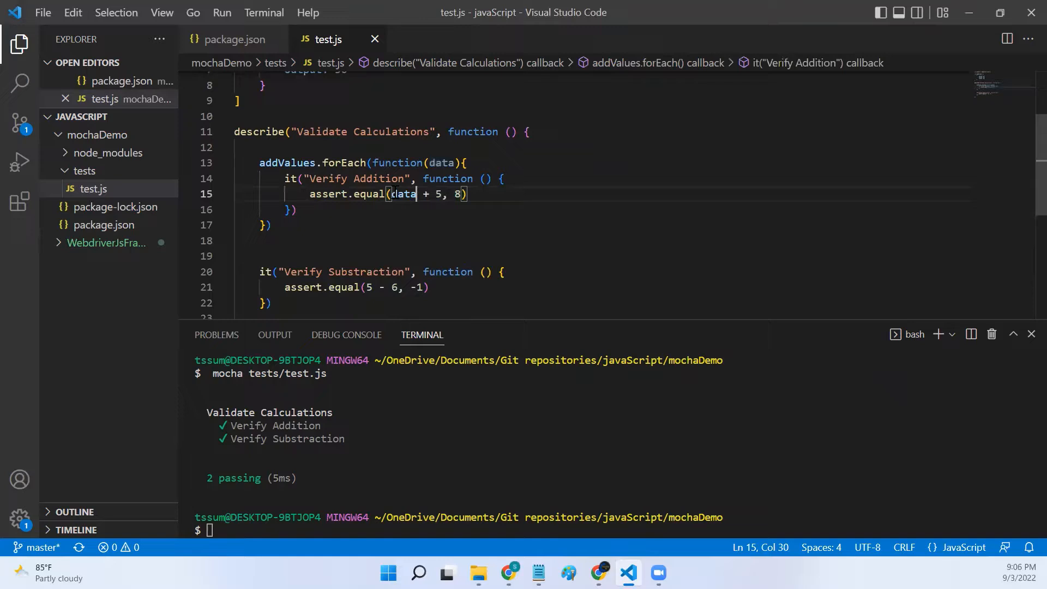
text(.value1)
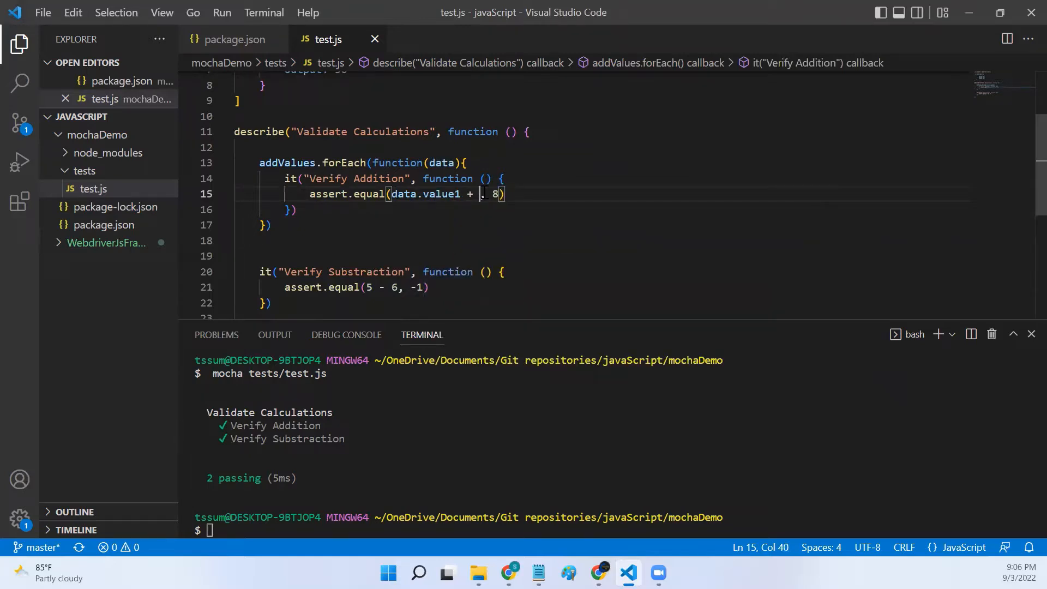
text(data.valu)
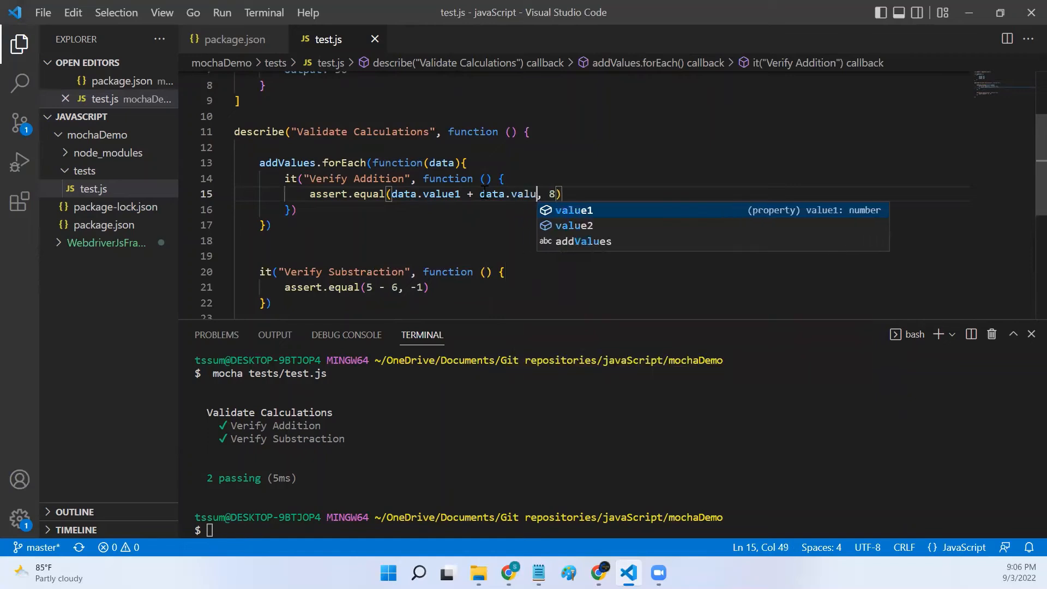
text(e2)
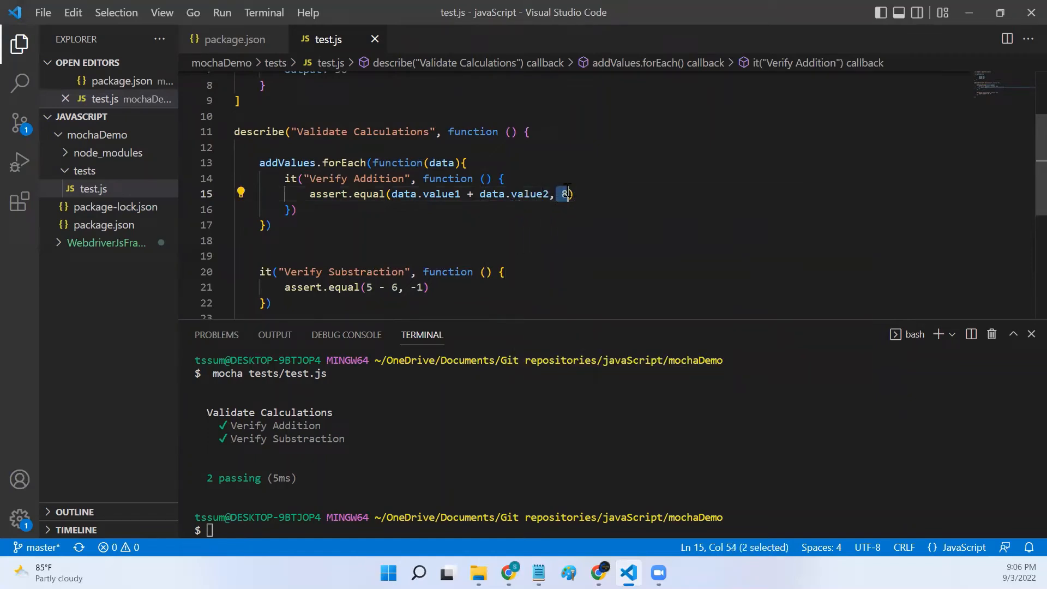
text(data)
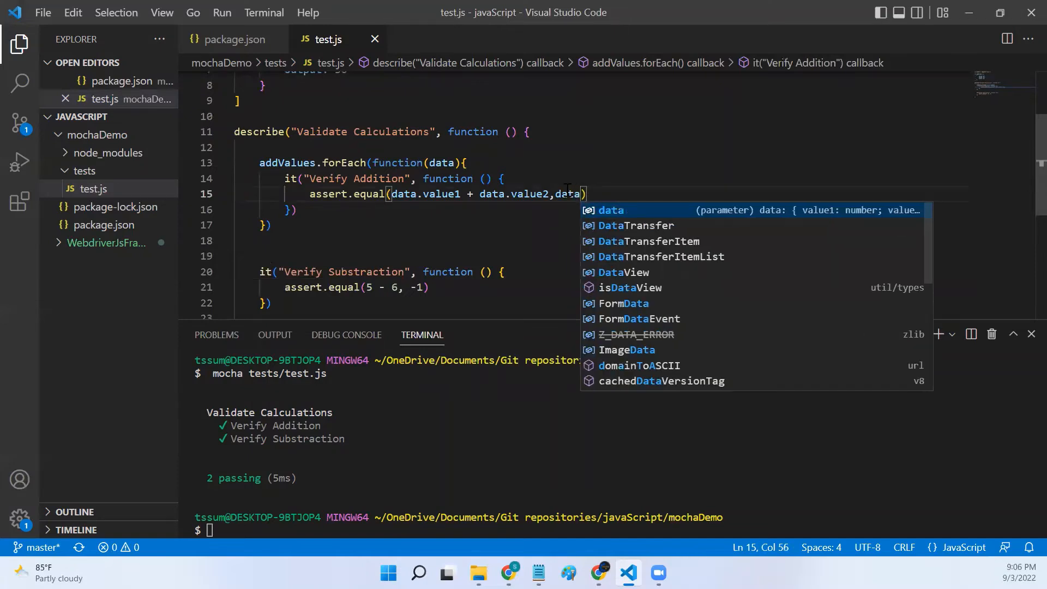
text(.output)
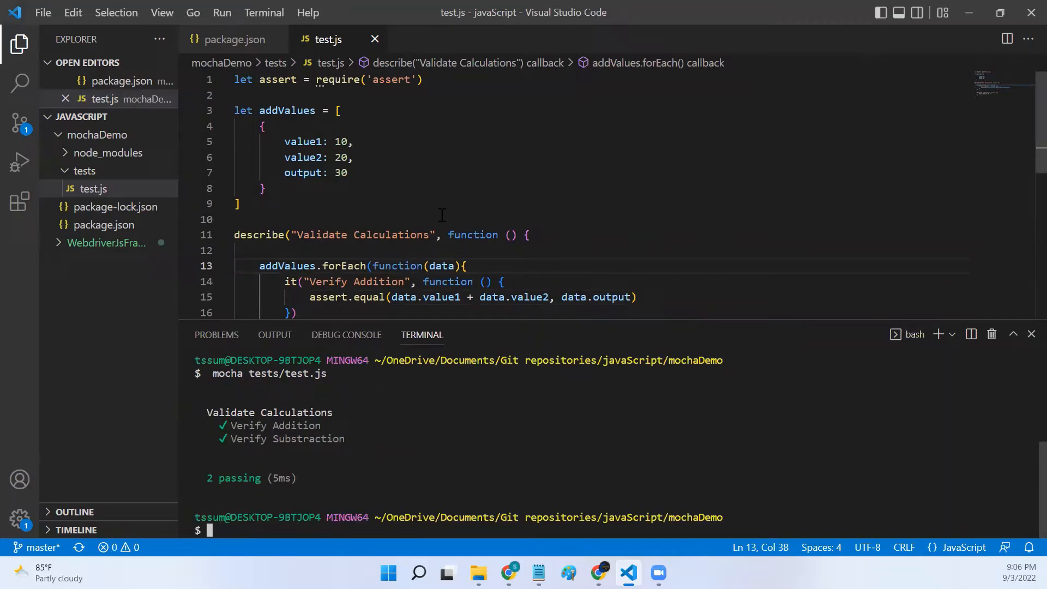
drag(262, 126, 264, 188)
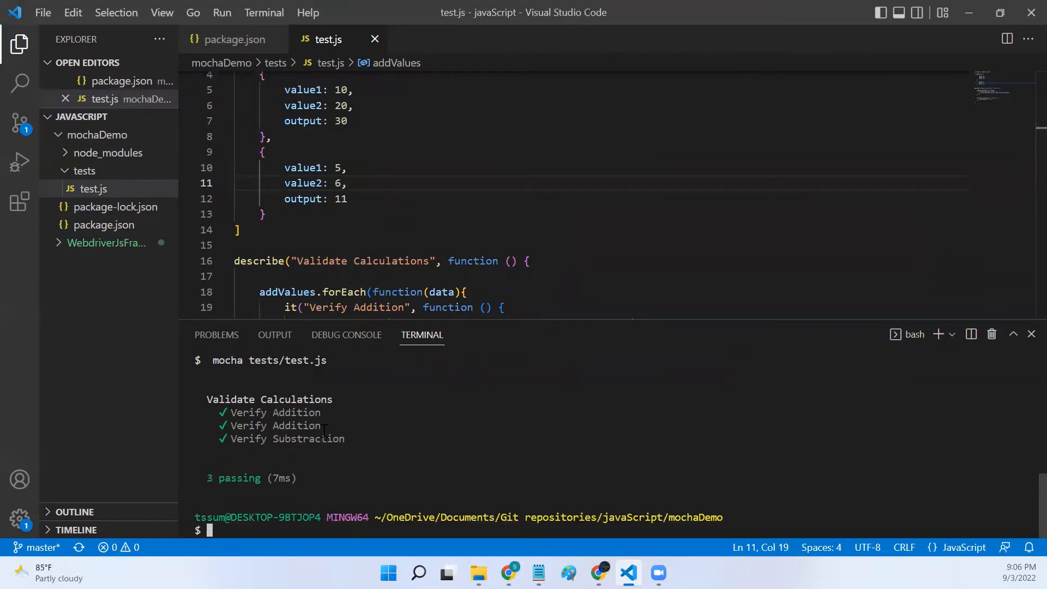
- Highlight the two repeated Verify Addition results in the mocha output
drag(221, 412, 327, 426)
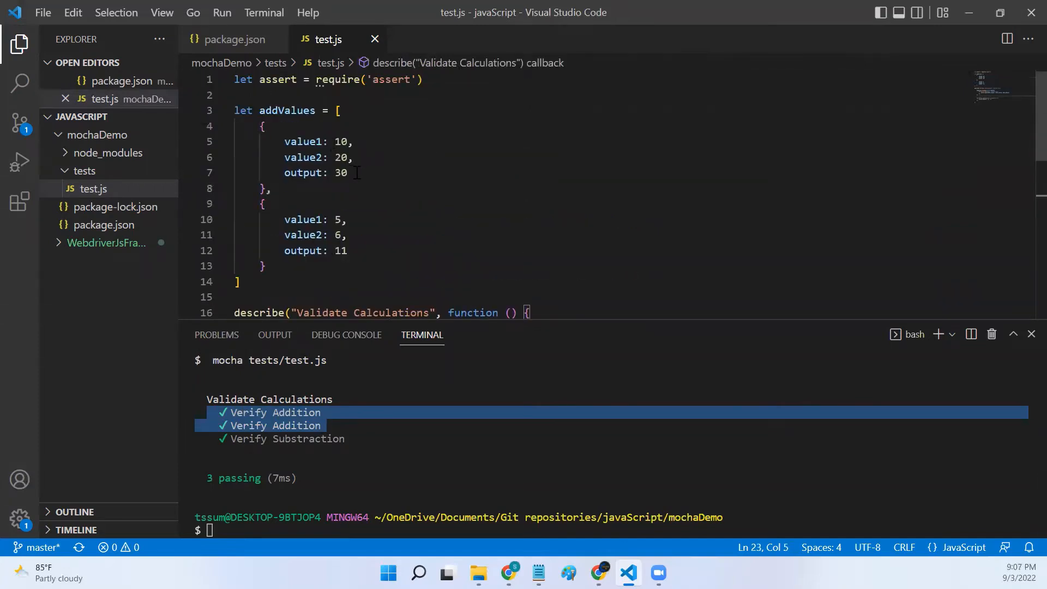
click(356, 173)
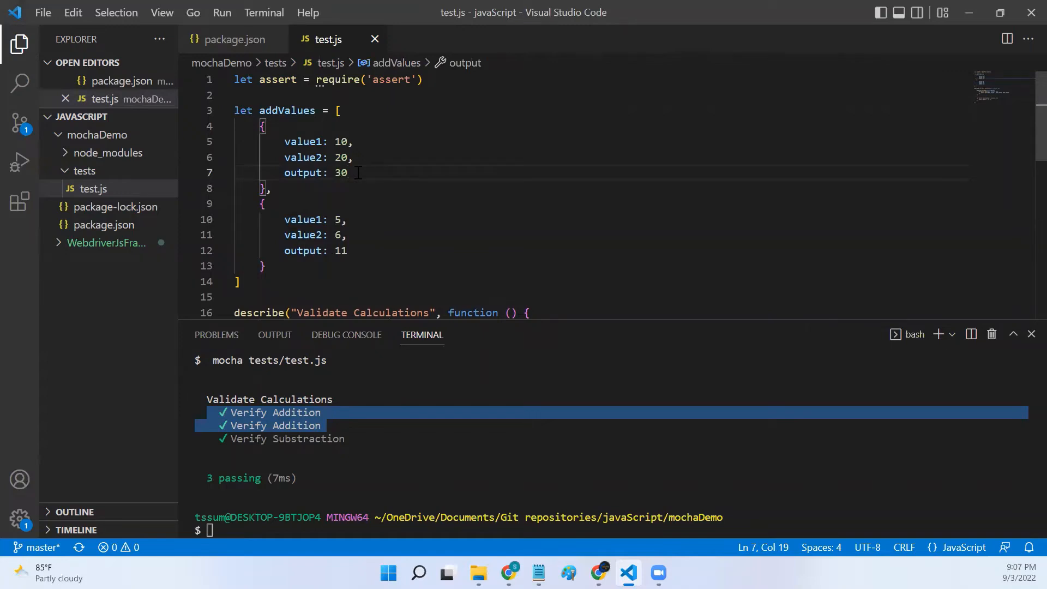
- Change the it() title to "Verify Addition for " + data.value1 + " and " + data.value2
scroll(down, 3)
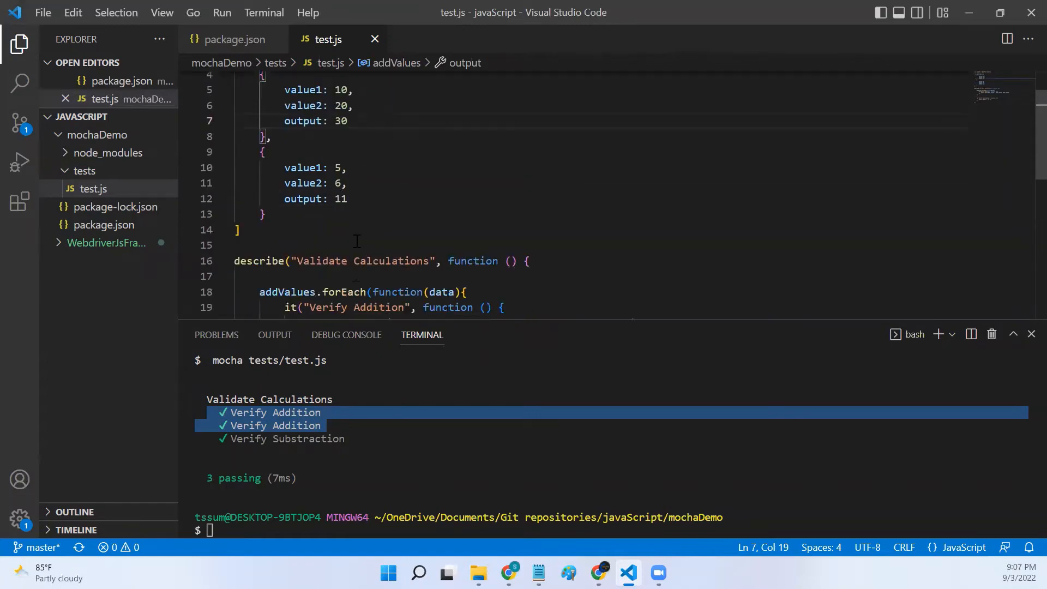
scroll(down, 3)
text( for)
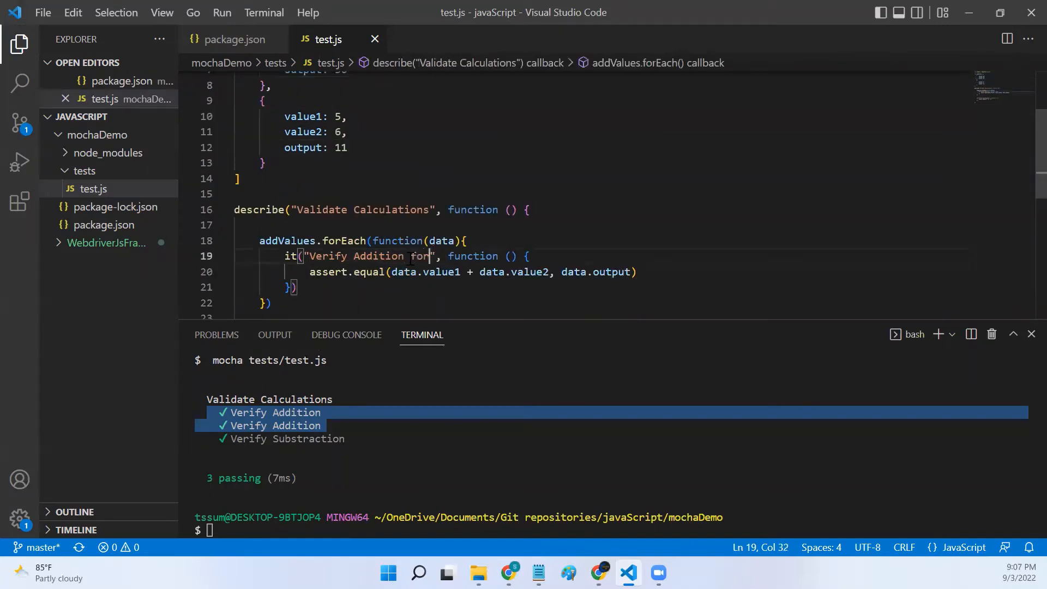
text(" ")
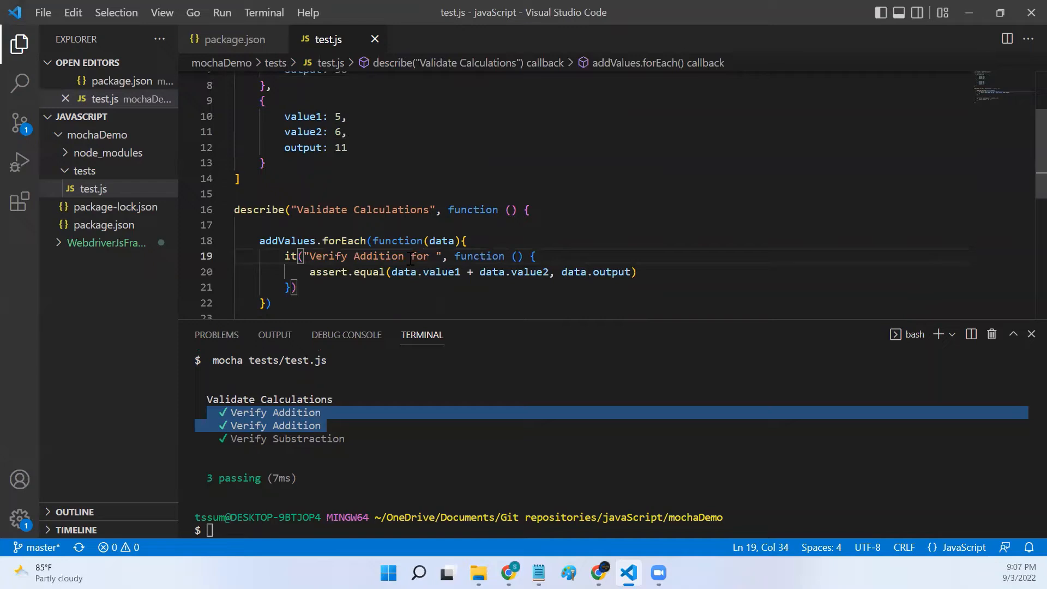
text(+)
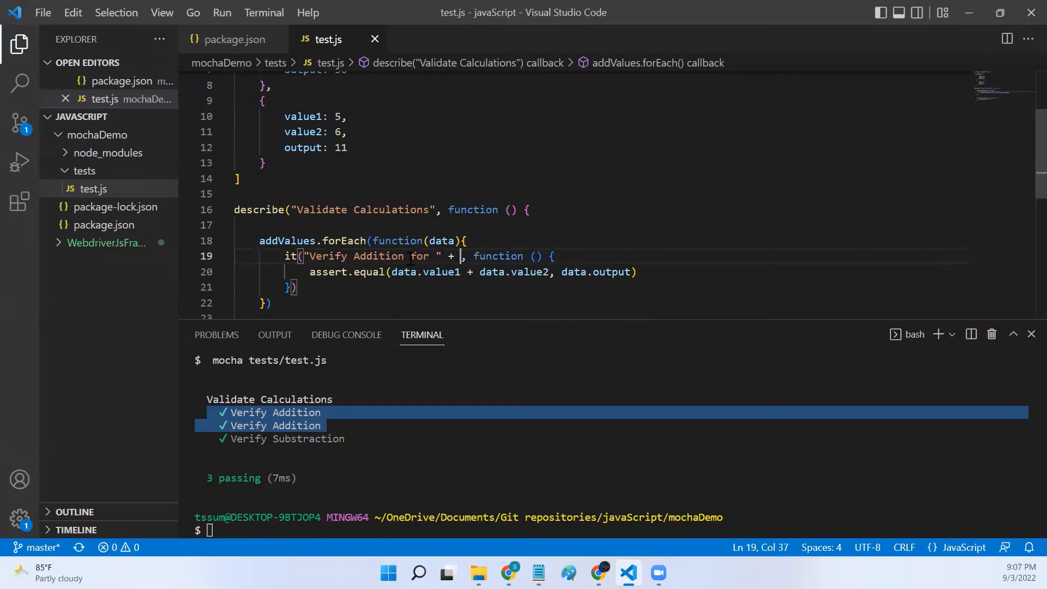
text(data.value1)
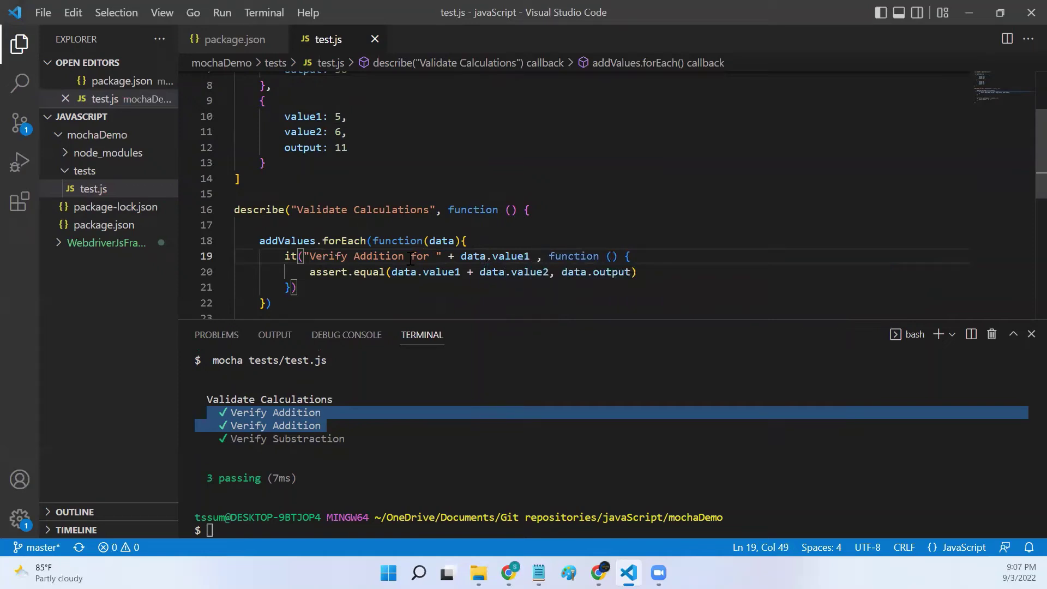
text(" and ")
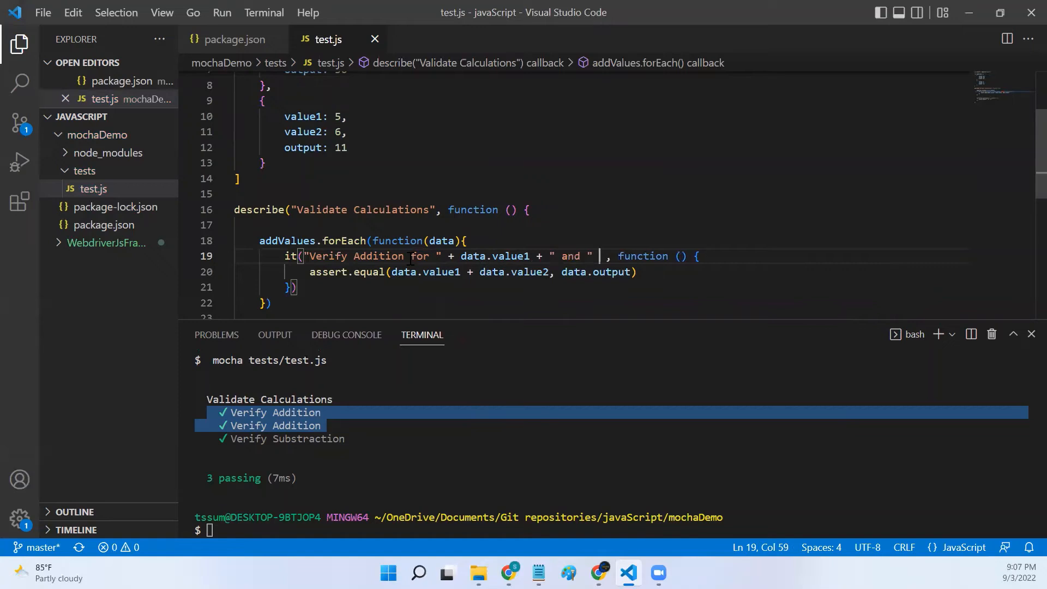
text(data.value2)
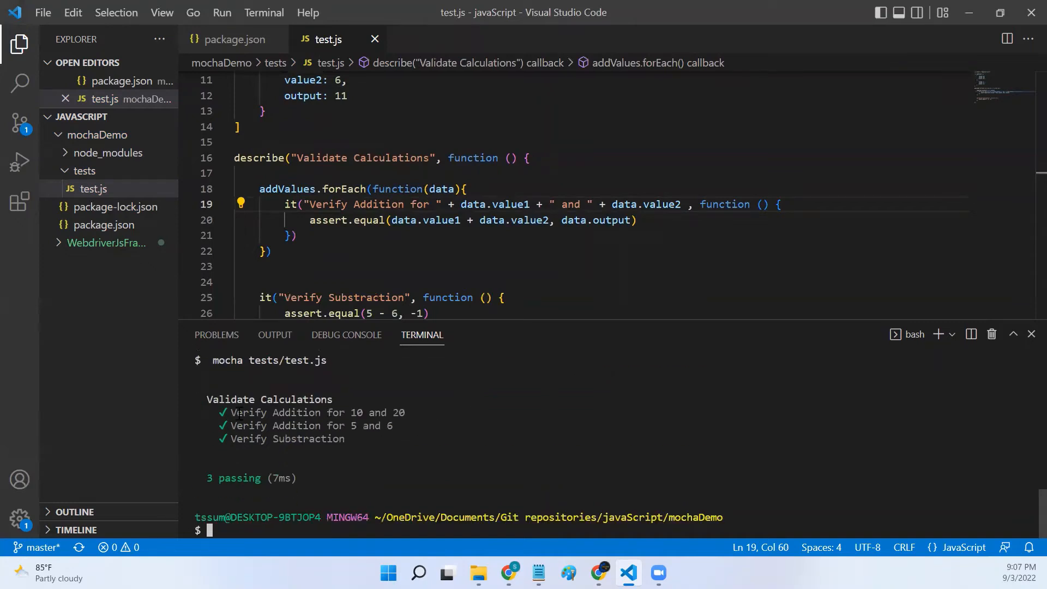
- Highlight the 'Verify Addition for 5 and 6' result and the Verify Substraction block
drag(231, 412, 394, 425)
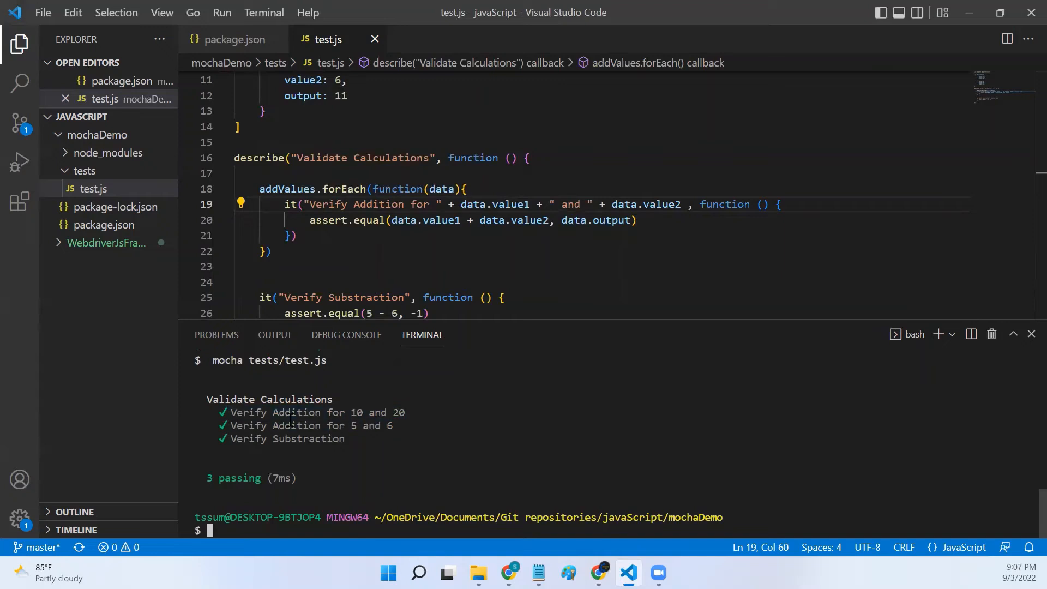
double_click(295, 412)
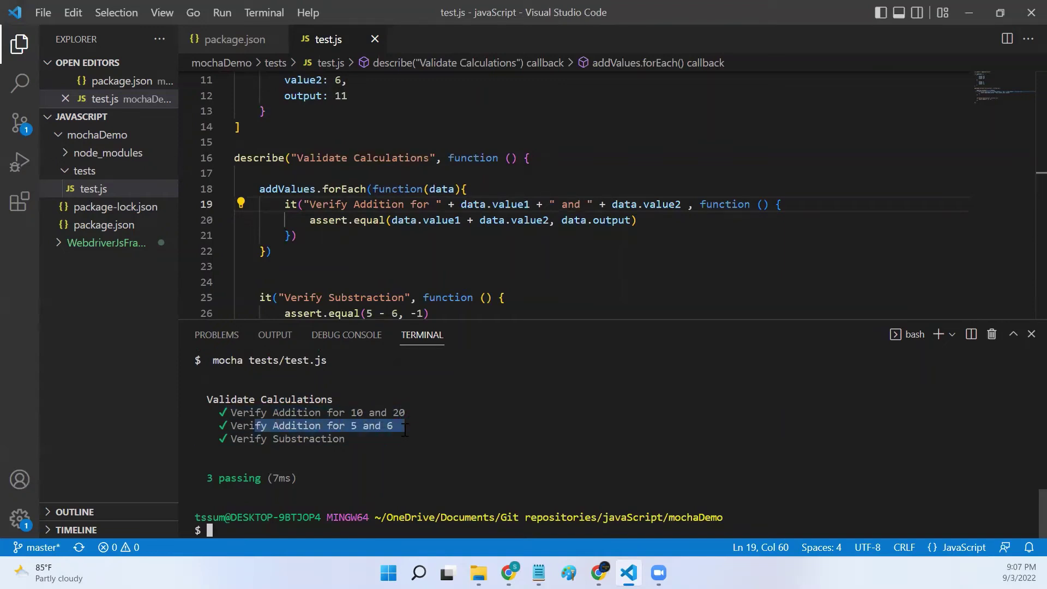
click(272, 251)
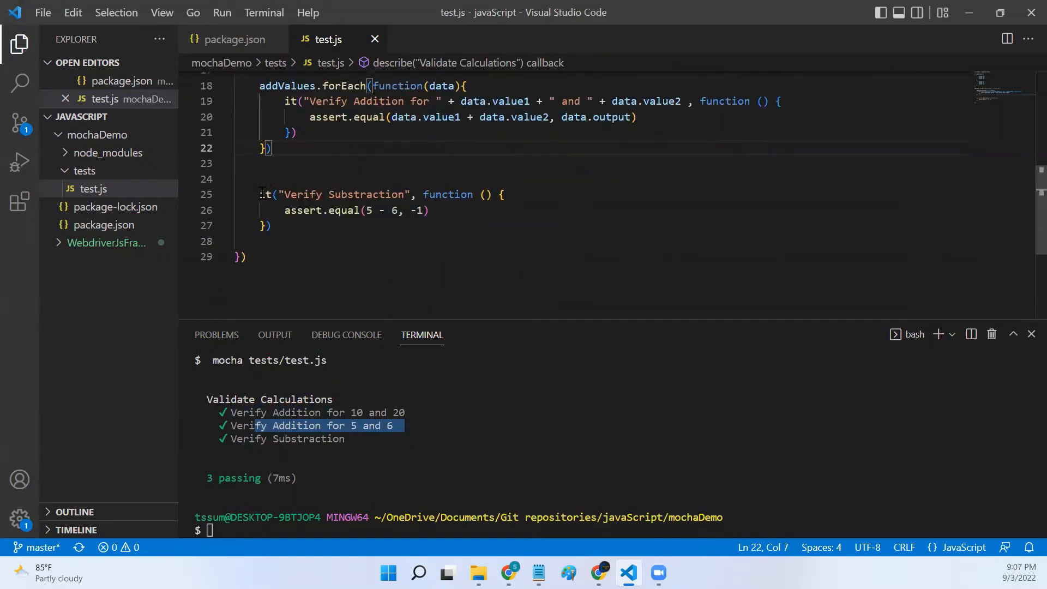
drag(259, 195, 272, 225)
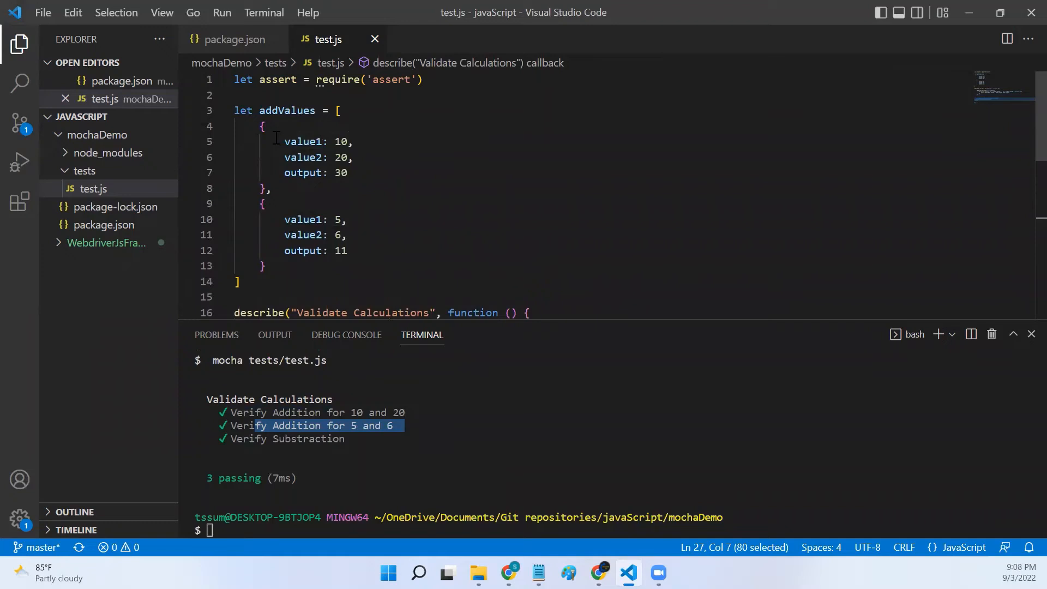
mouse_move(446, 237)
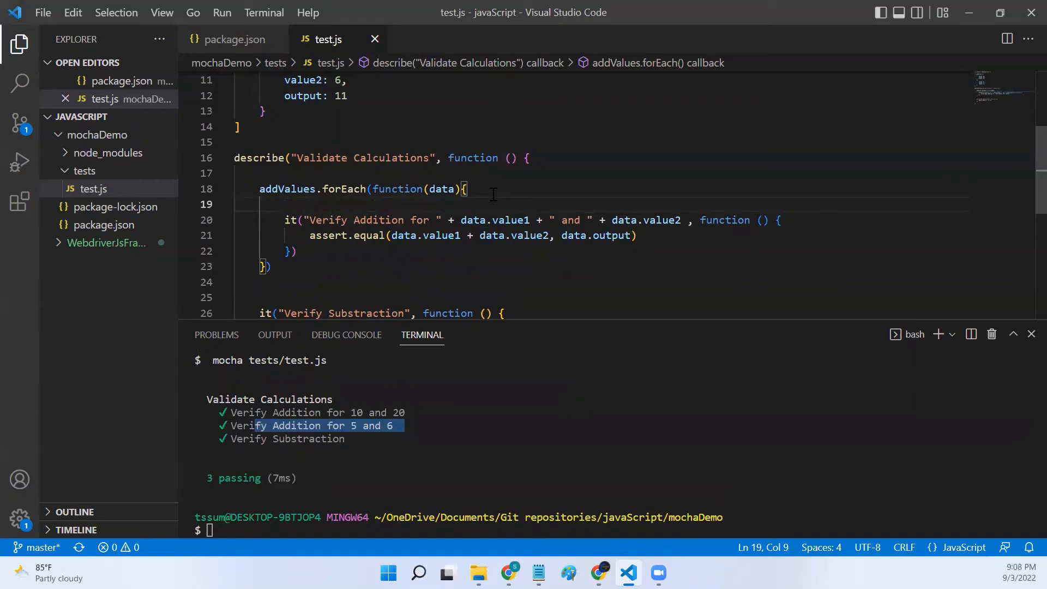
- Add an afterEach(function(){ console.log() }) hook inside the forEach loop
text(after)
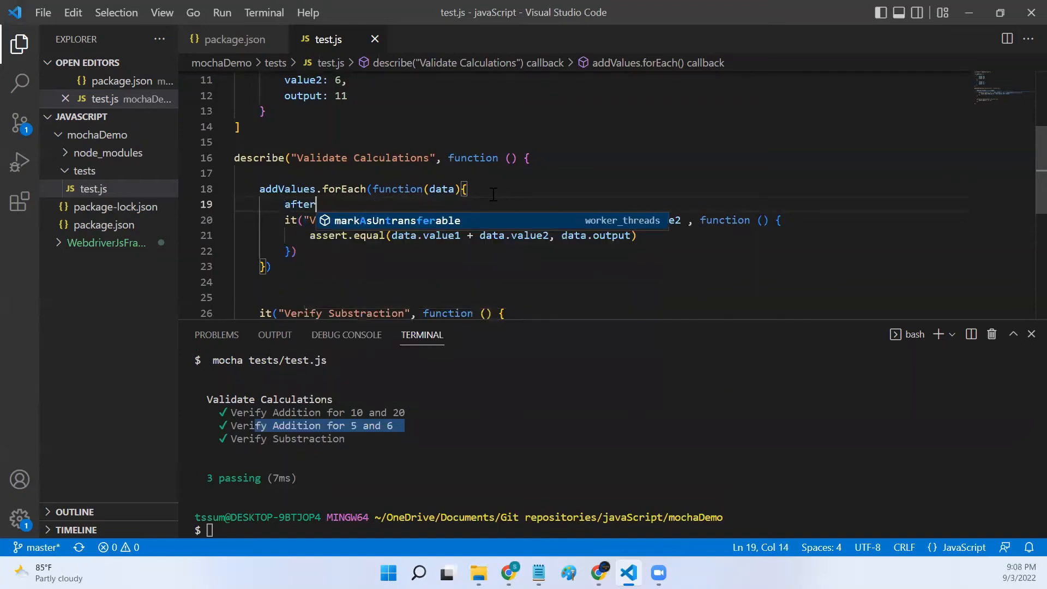
text(Each())
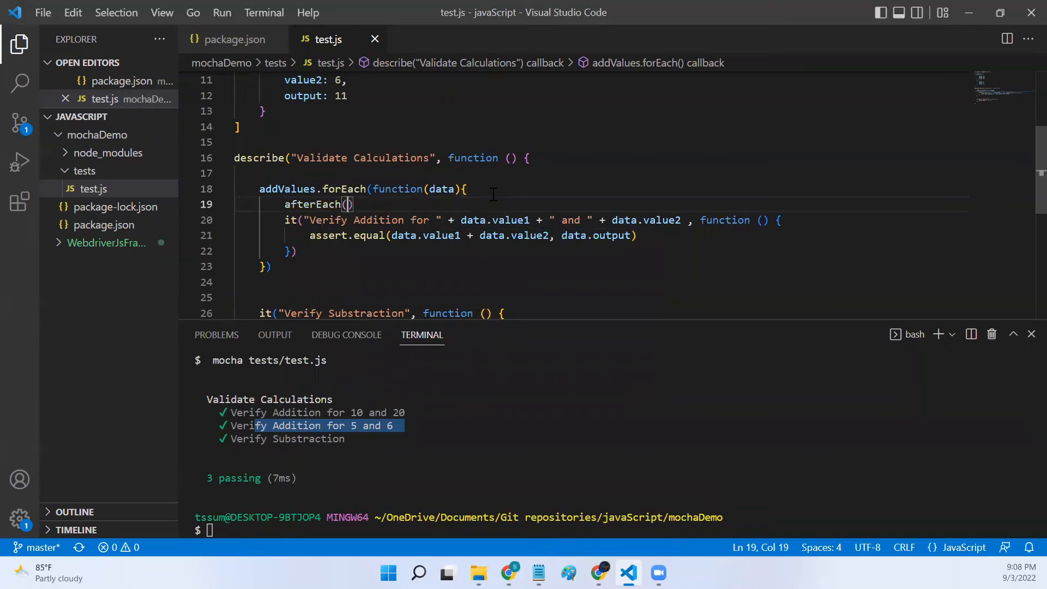
text(function()
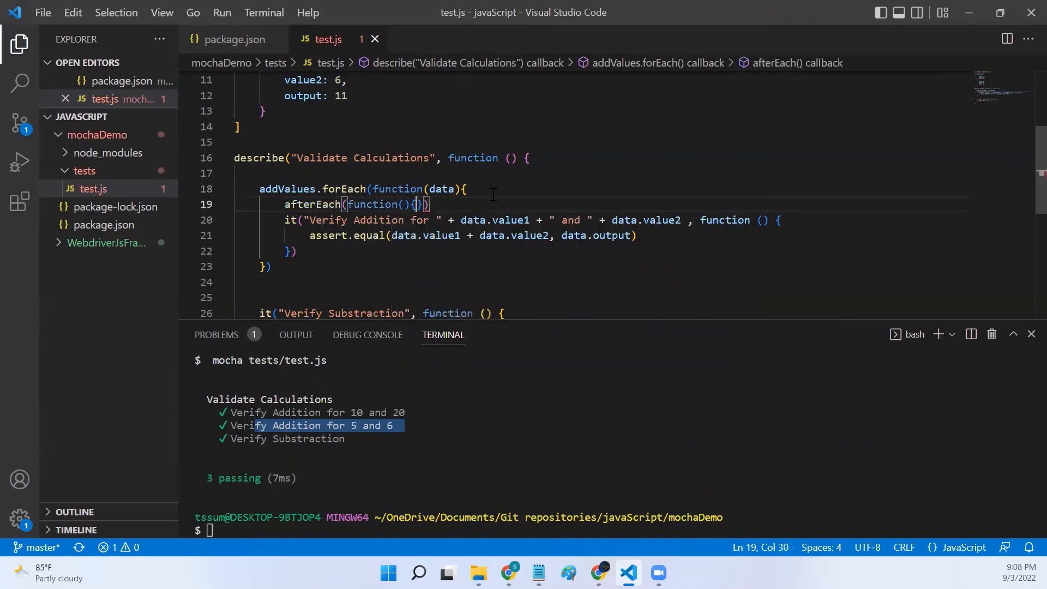
text(console)
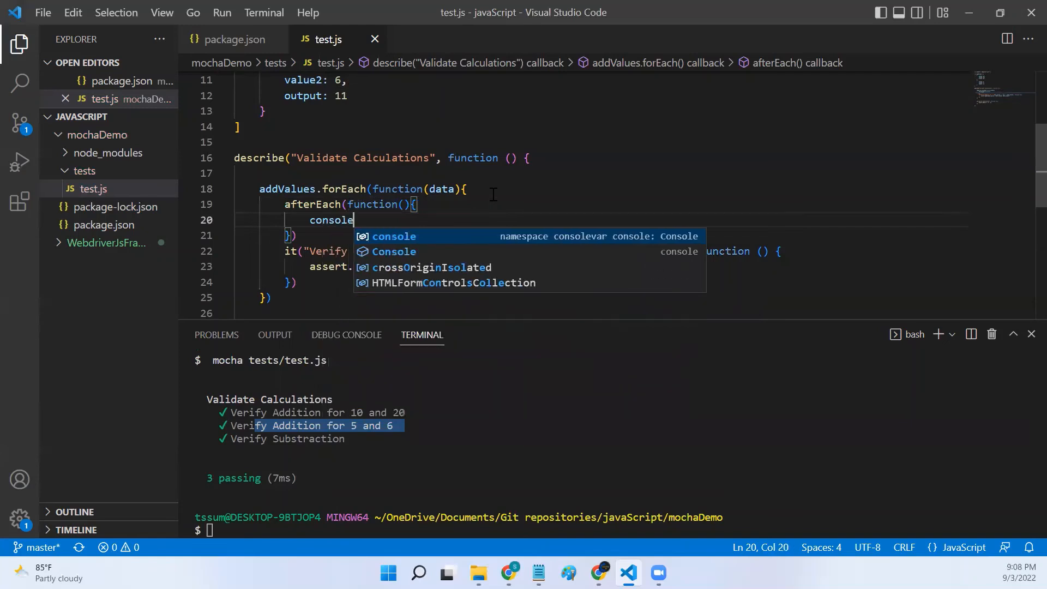
text(.log())
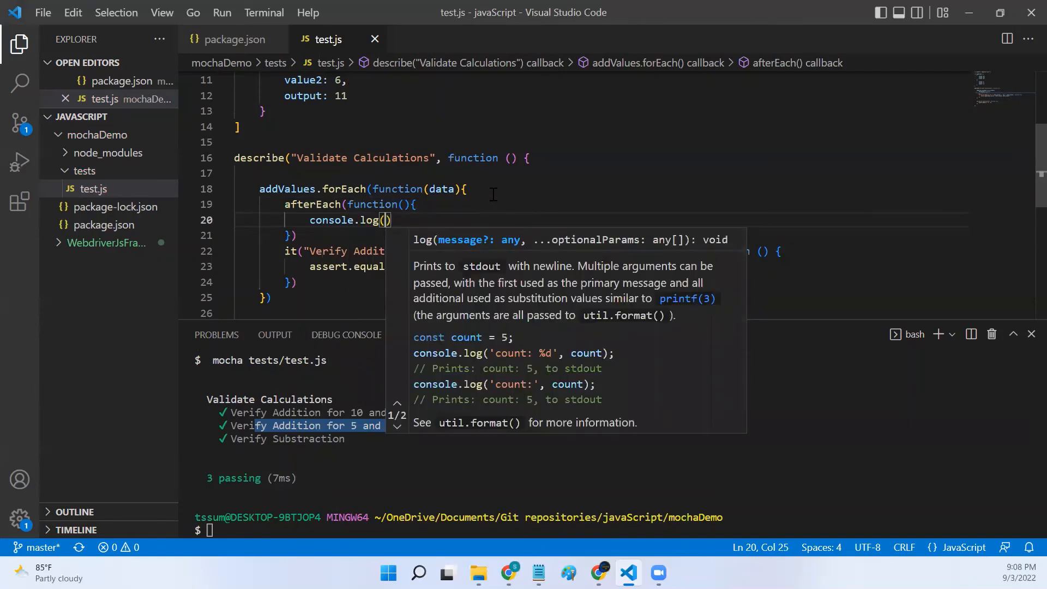
- Make the hook log "after each for " + this.currentTest.title
text("")
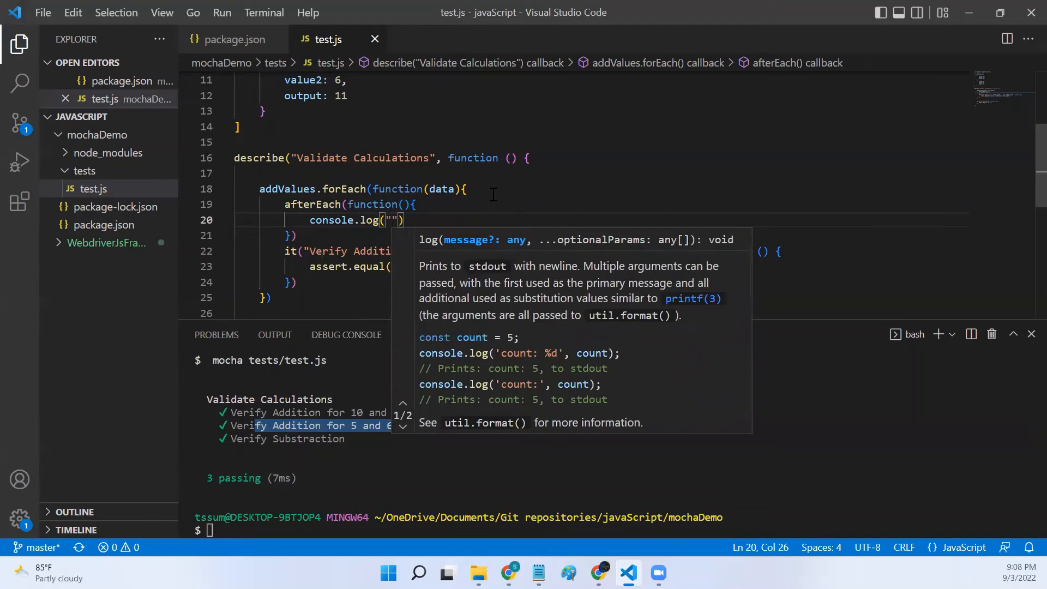
text(after ea)
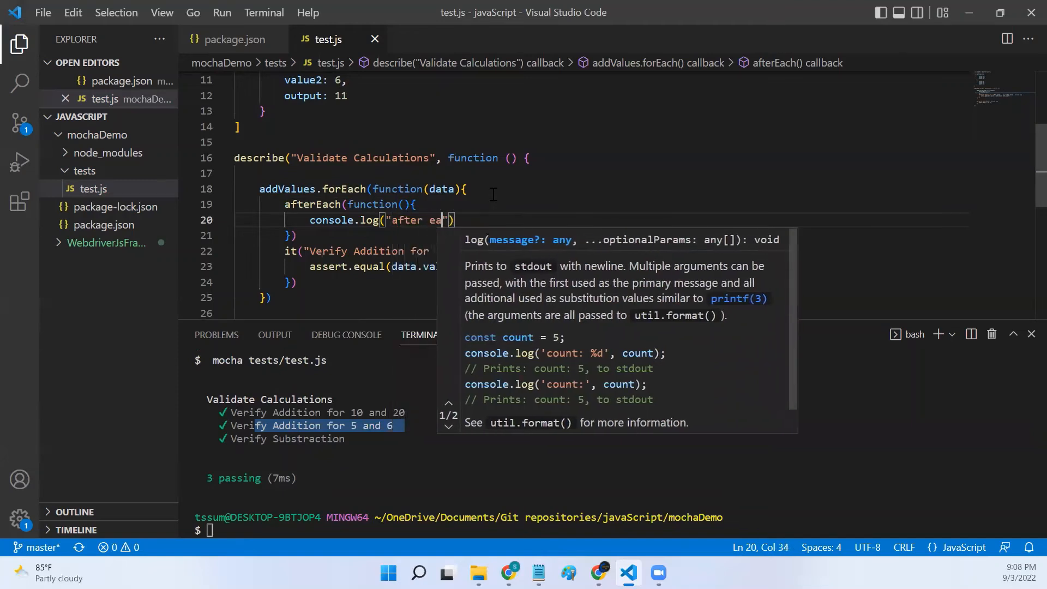
text(ch for)
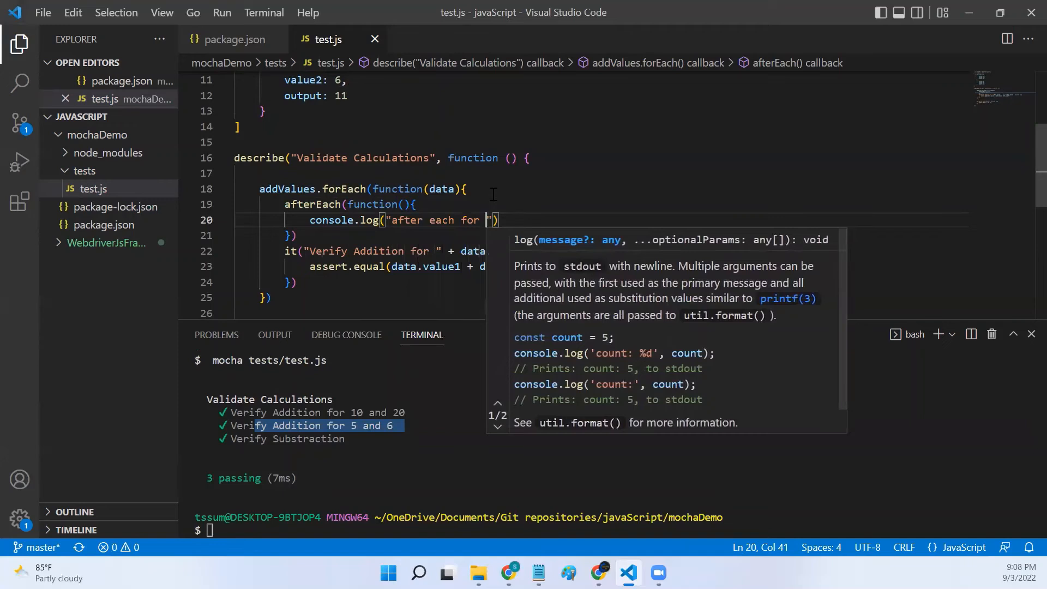
text(+)
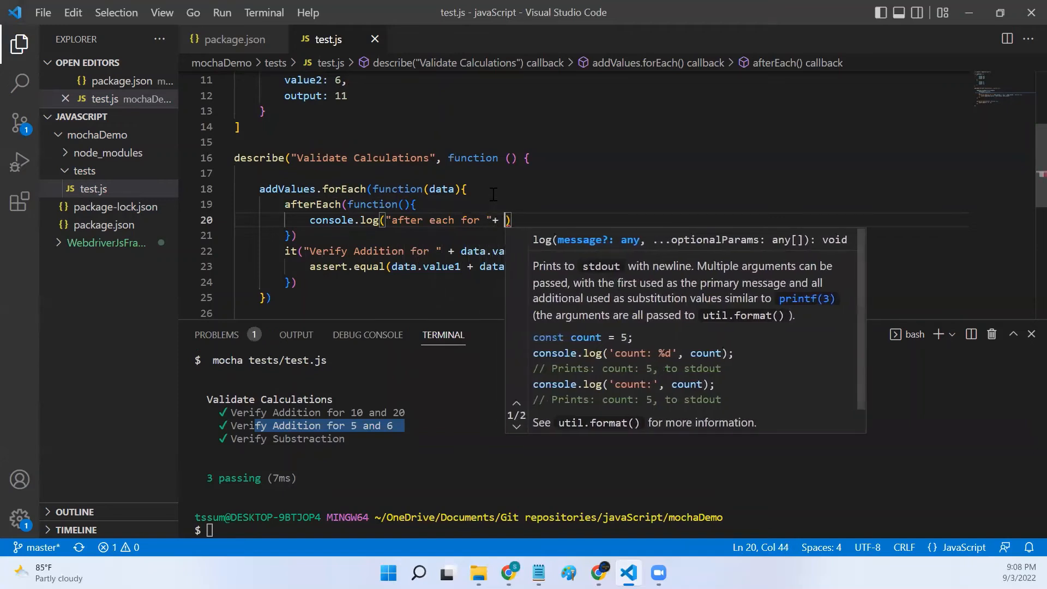
text(this.cu)
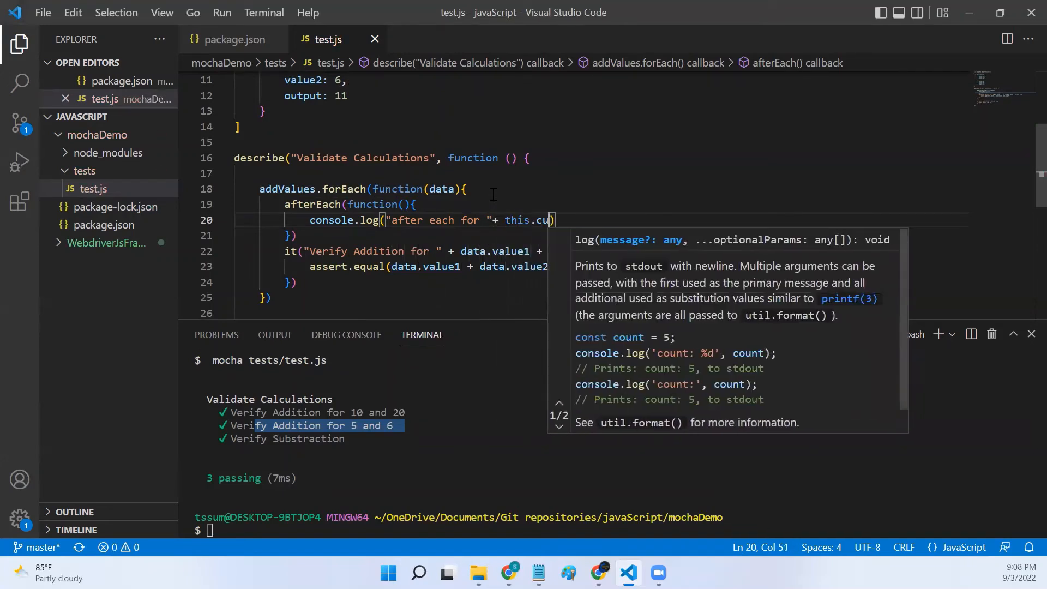
text(rrent)
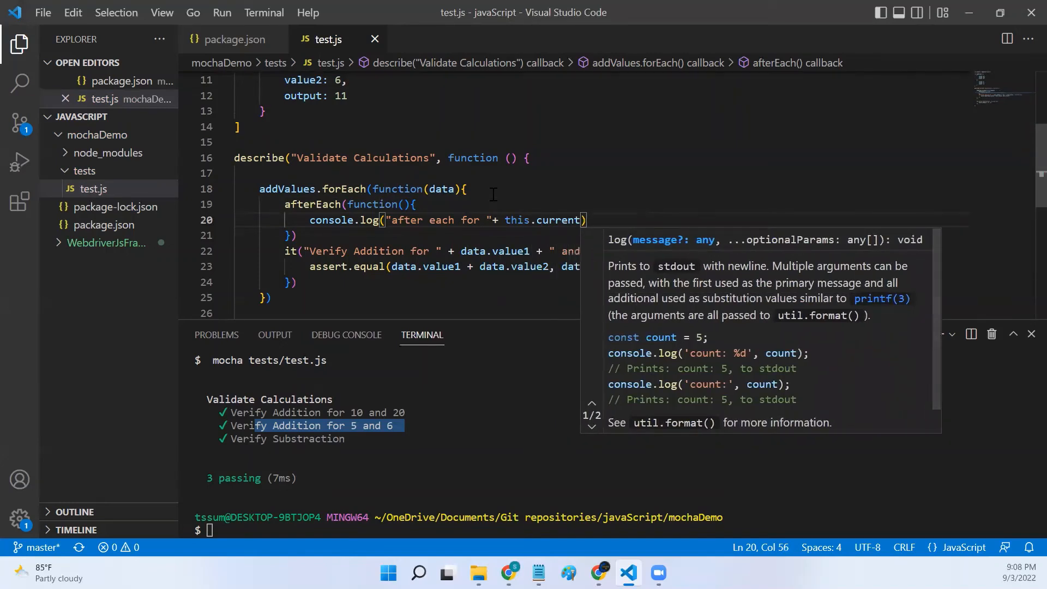
text(Test.title)
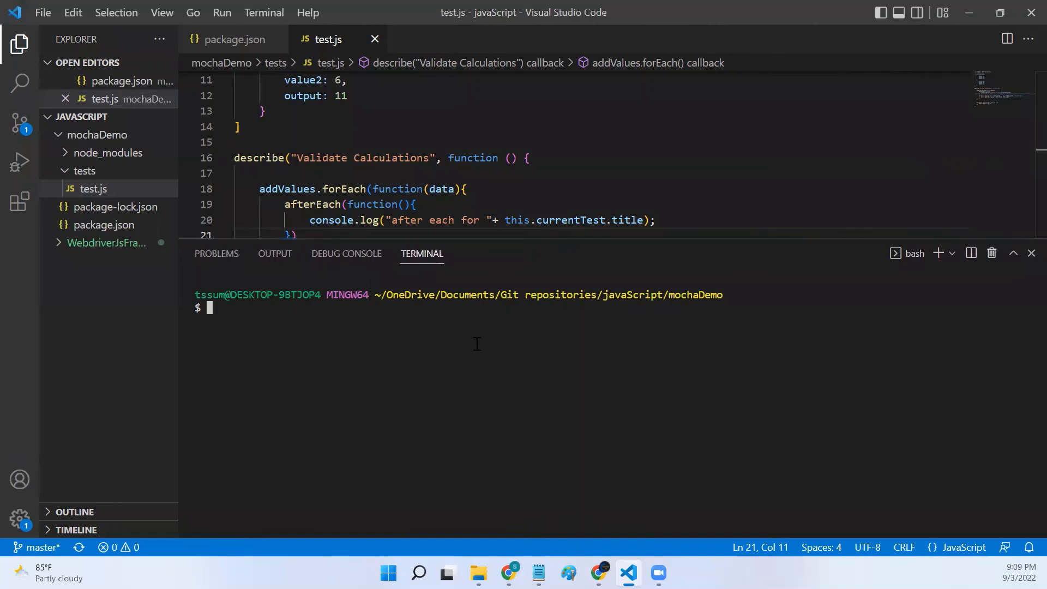
- Run mocha tests/test.js, then shrink the terminal panel to show more code
text(mocha tests/test.js)
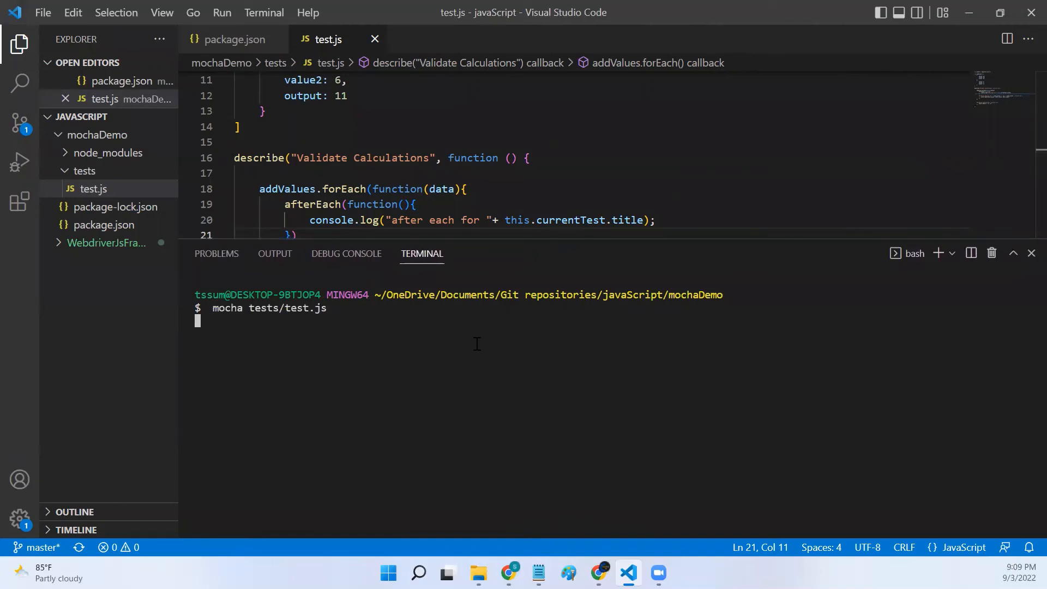
key(Enter)
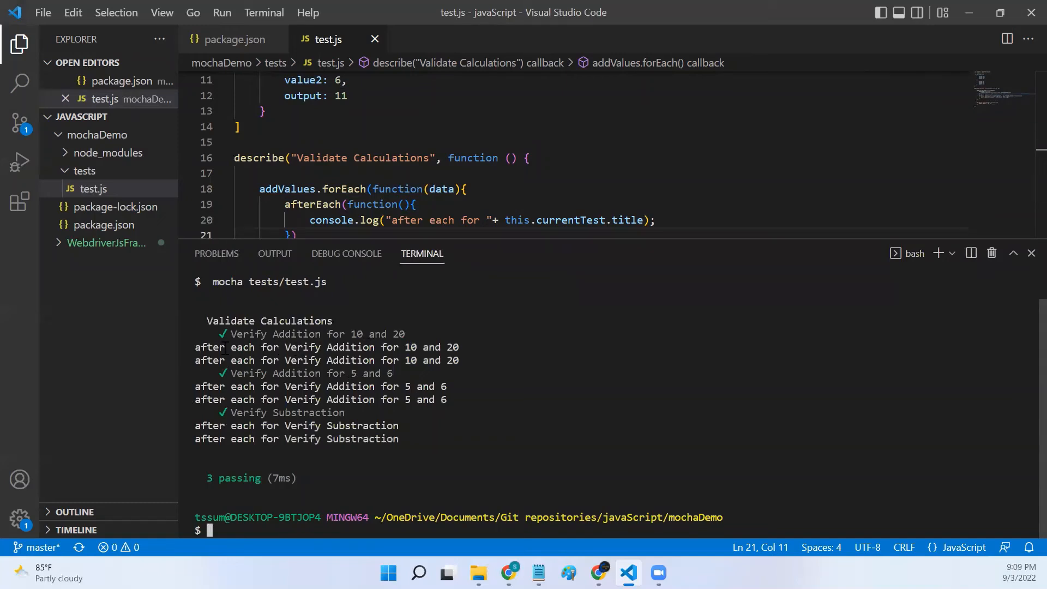
drag(194, 347, 459, 360)
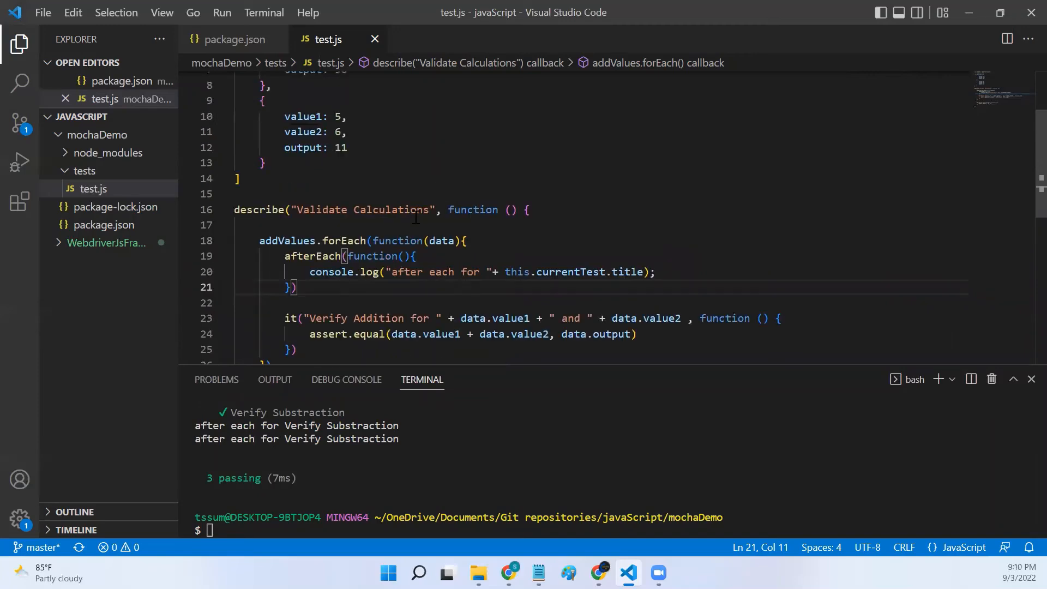
mouse_move(363, 240)
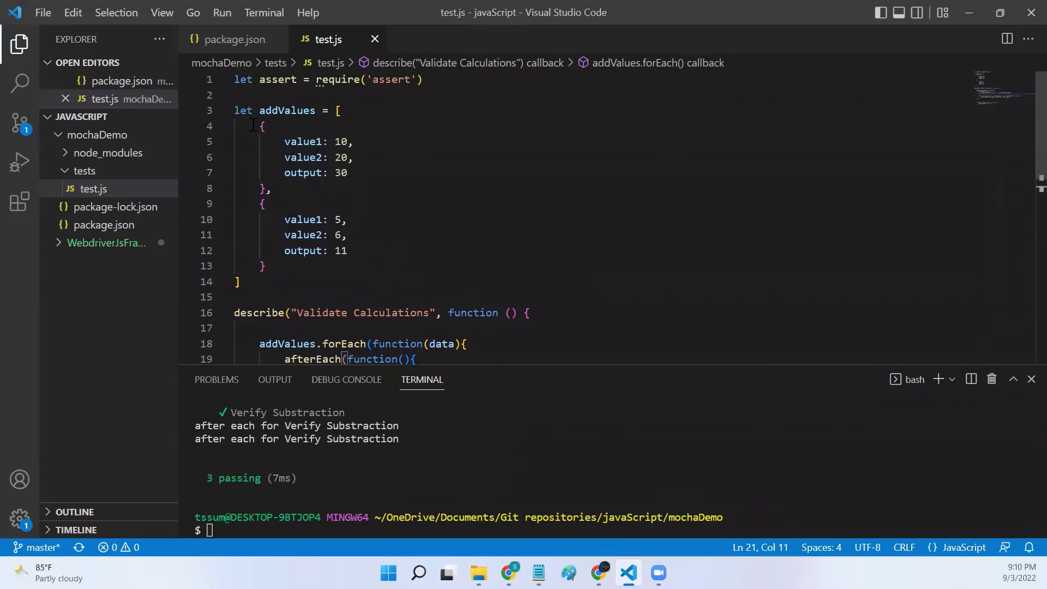
drag(262, 126, 265, 266)
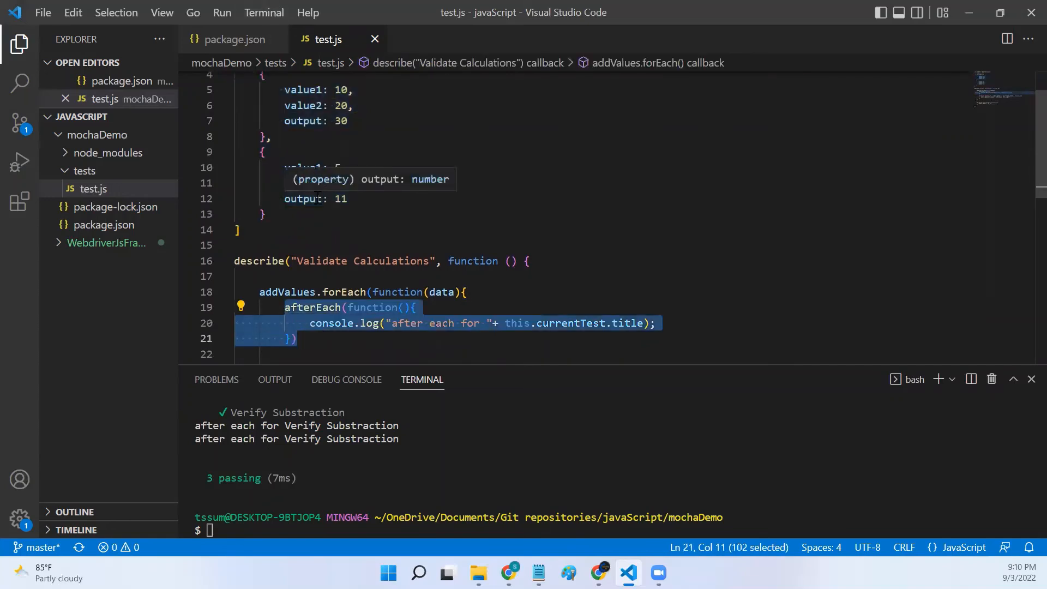
scroll(down, 3)
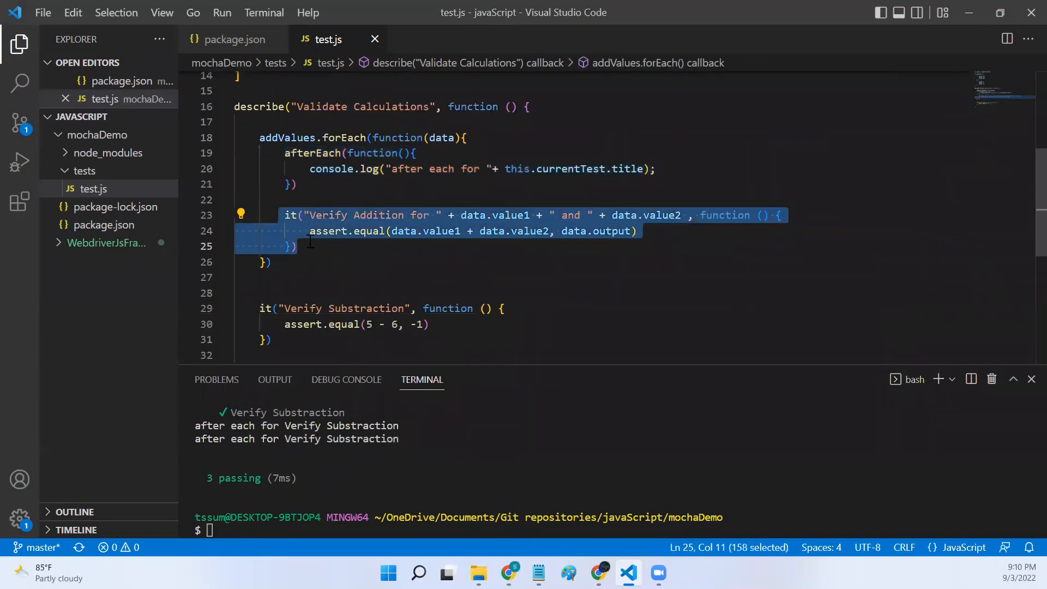
mouse_move(327, 169)
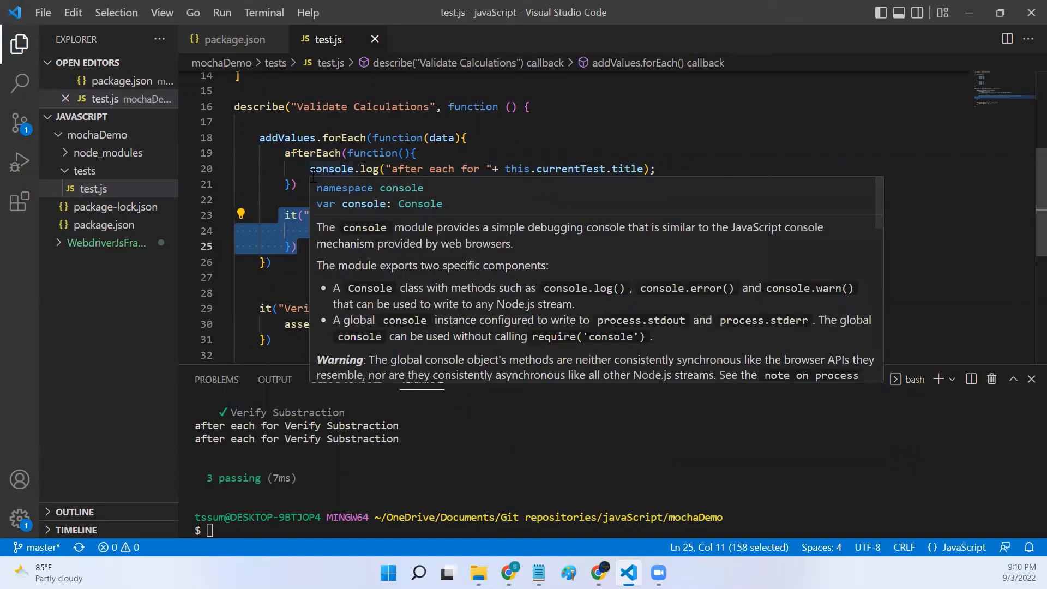